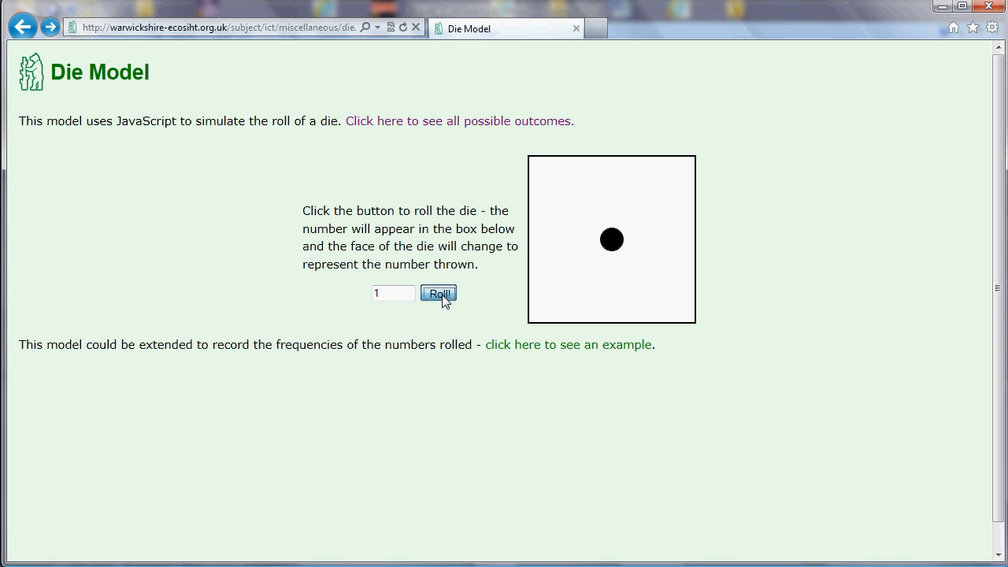
Roll the die on the Die Model web page, which lands on a five
{"action": "left_click", "coordinate": [437, 293]}
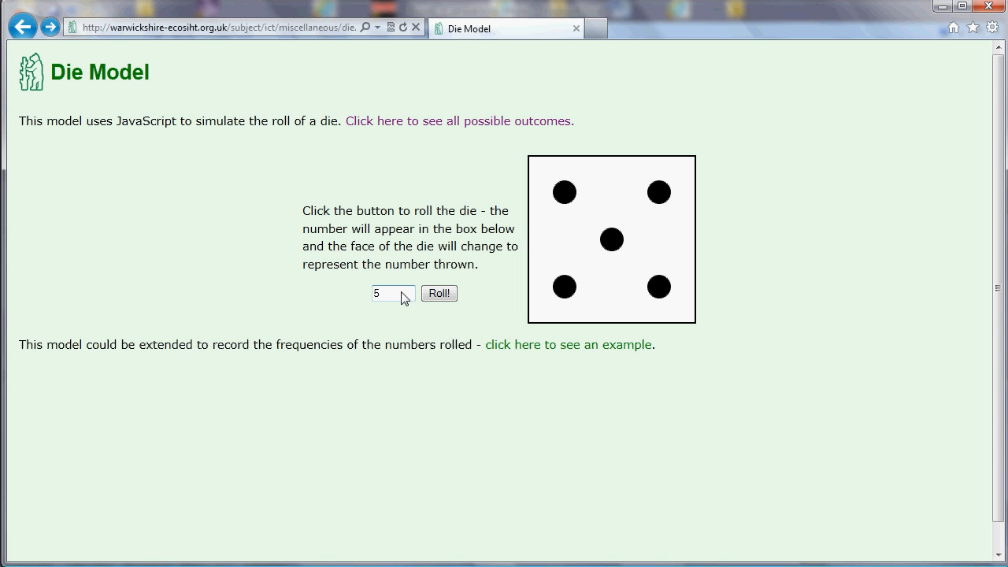
{"action": "mouse_move", "coordinate": [433, 318]}
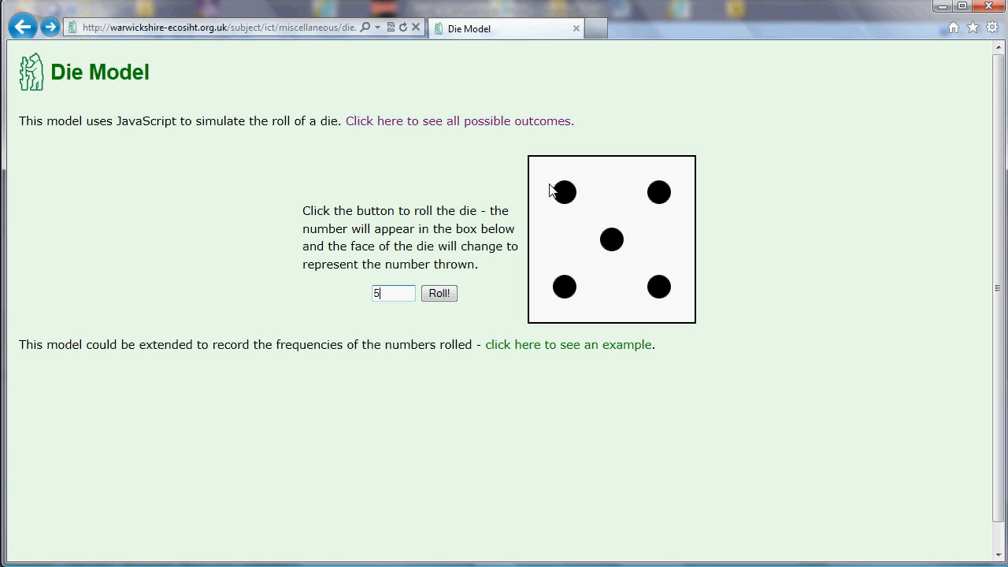
{"action": "mouse_move", "coordinate": [655, 250]}
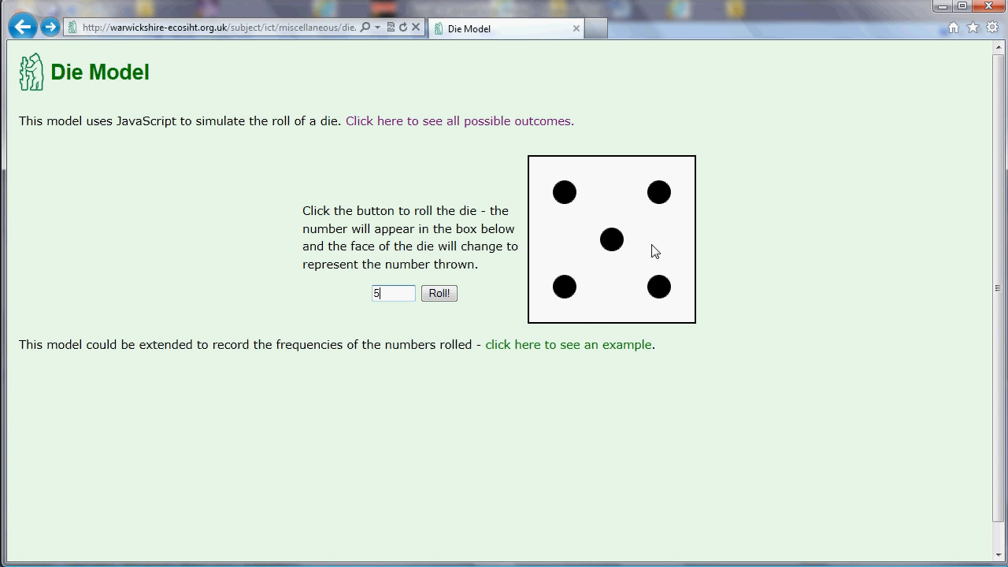
{"action": "mouse_move", "coordinate": [440, 179]}
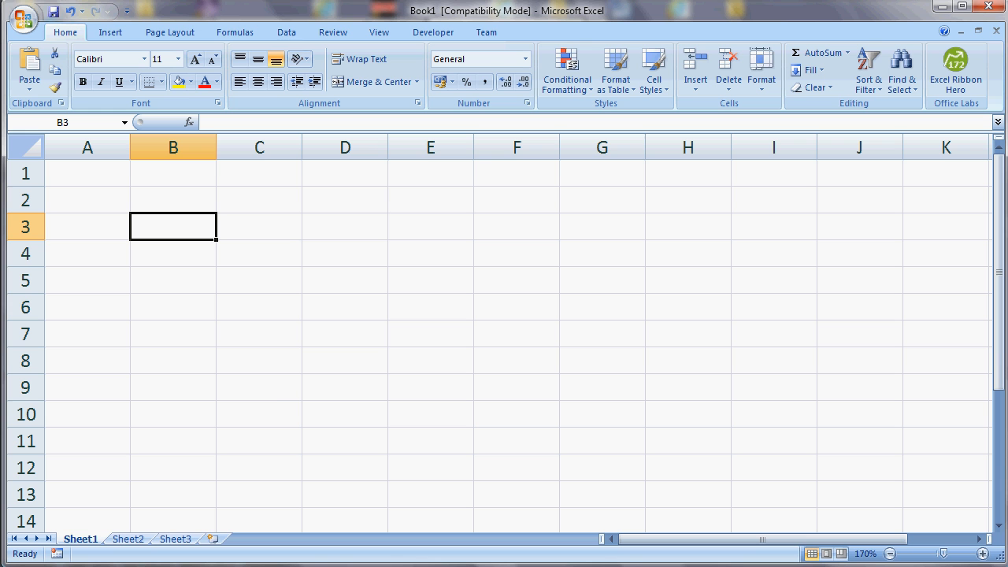
{"action": "mouse_move", "coordinate": [275, 398]}
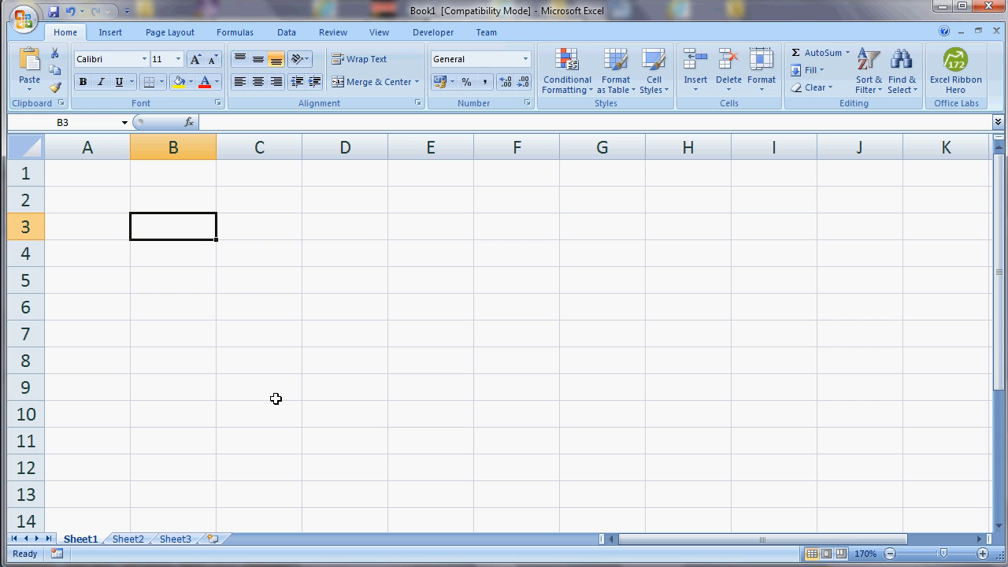
Enter =randbetween(1,6) in cell B3 as the random die roll
{"action": "type", "text": "="}
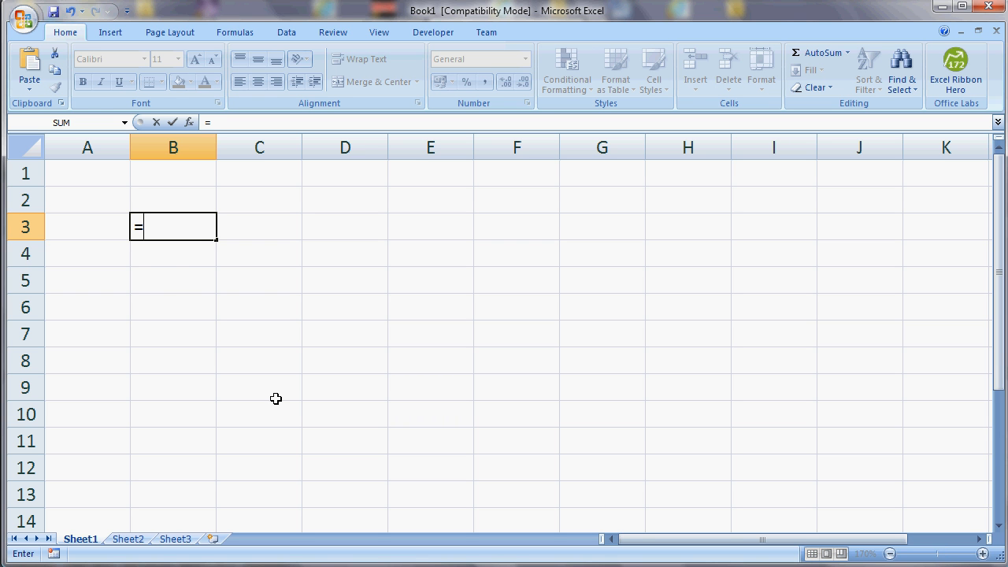
{"action": "type", "text": "ran"}
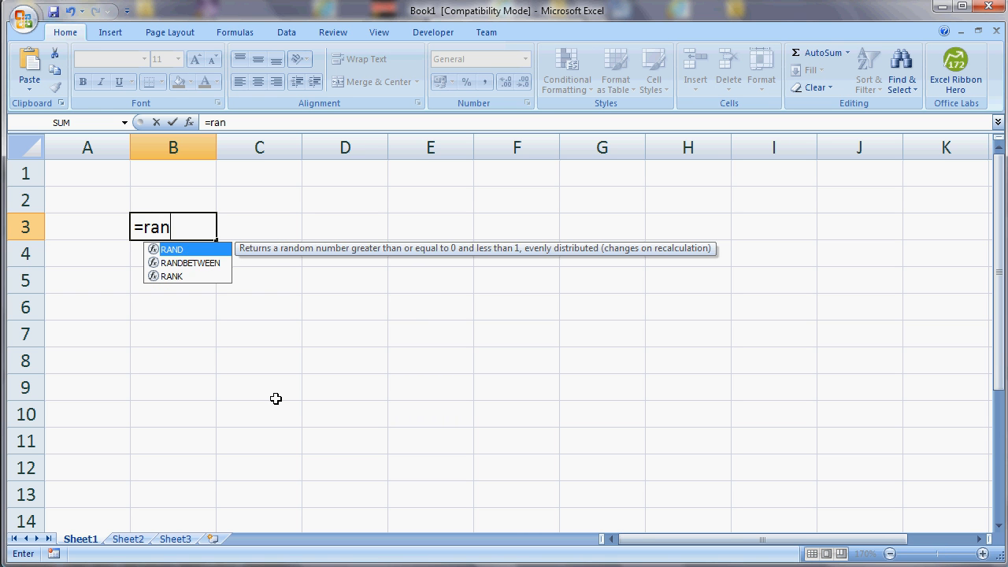
{"action": "type", "text": "d"}
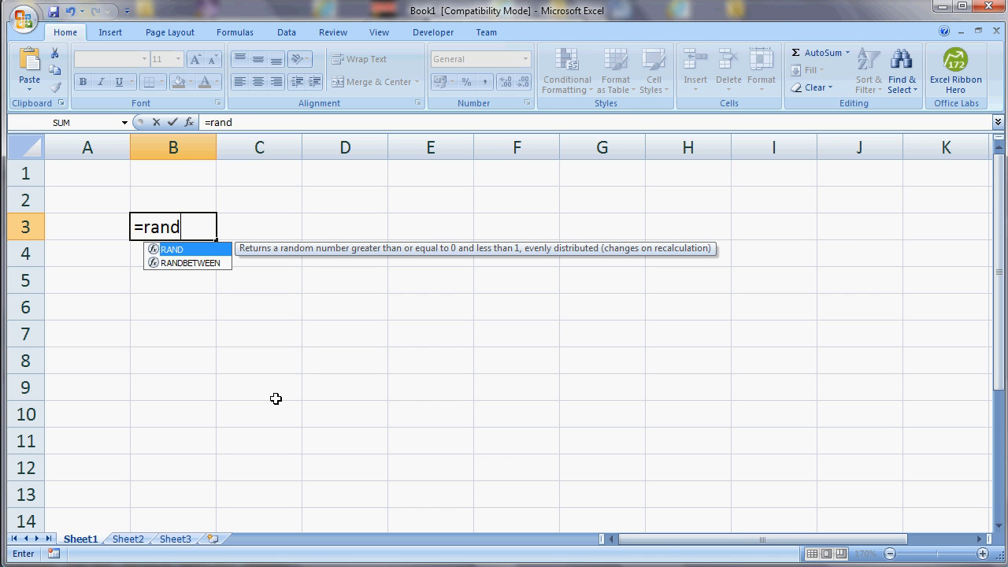
{"action": "type", "text": "bet"}
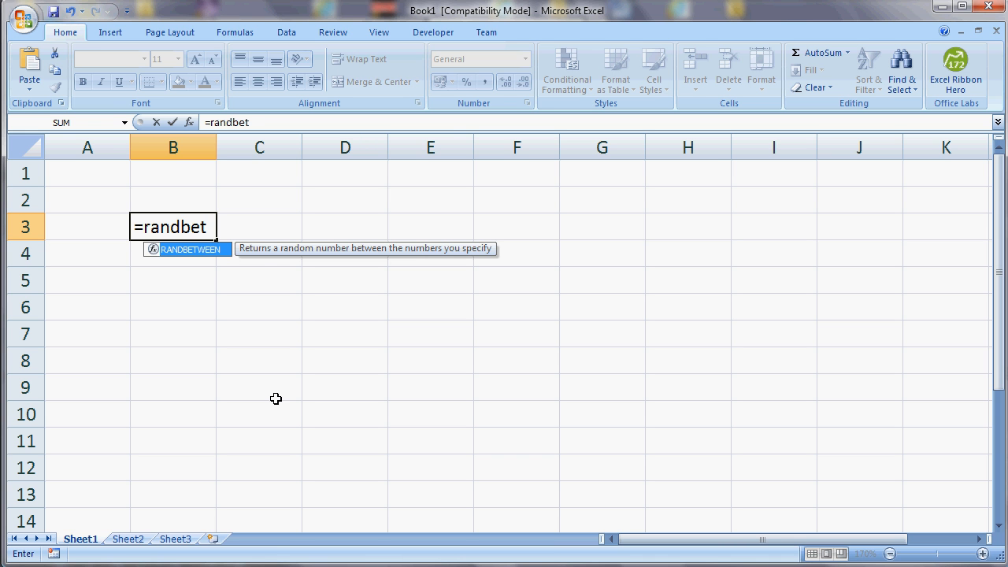
{"action": "type", "text": "ween"}
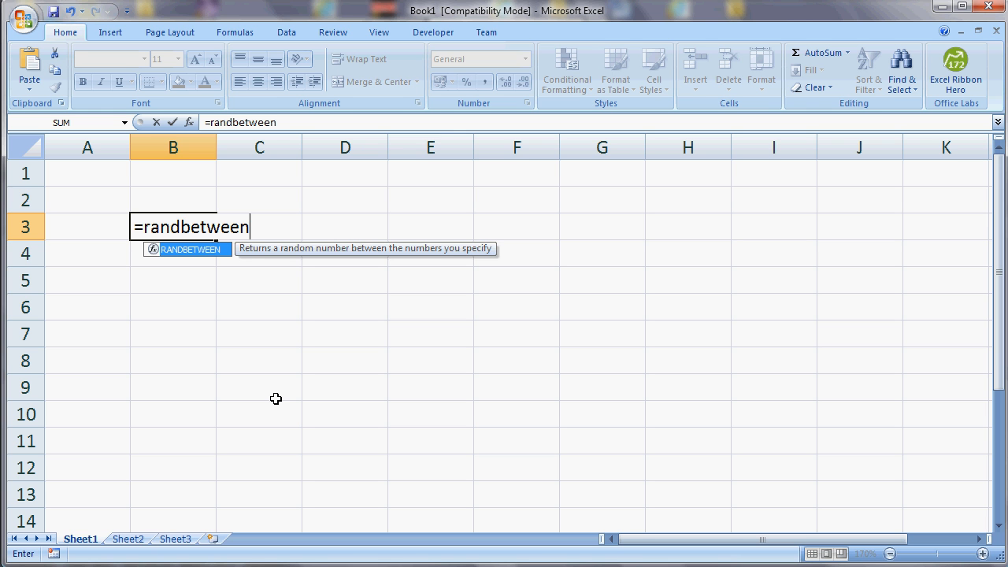
{"action": "type", "text": "("}
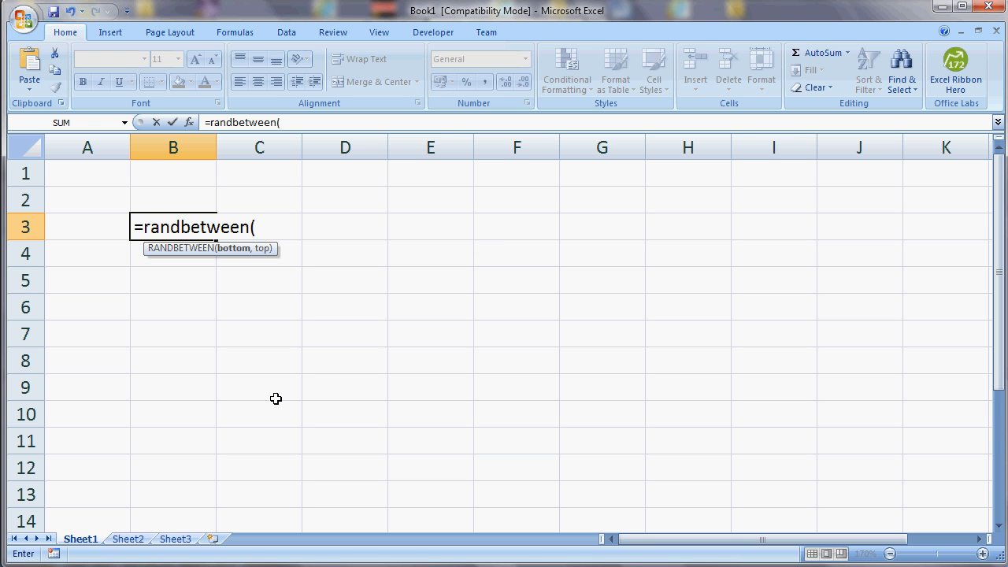
{"action": "type", "text": "1,"}
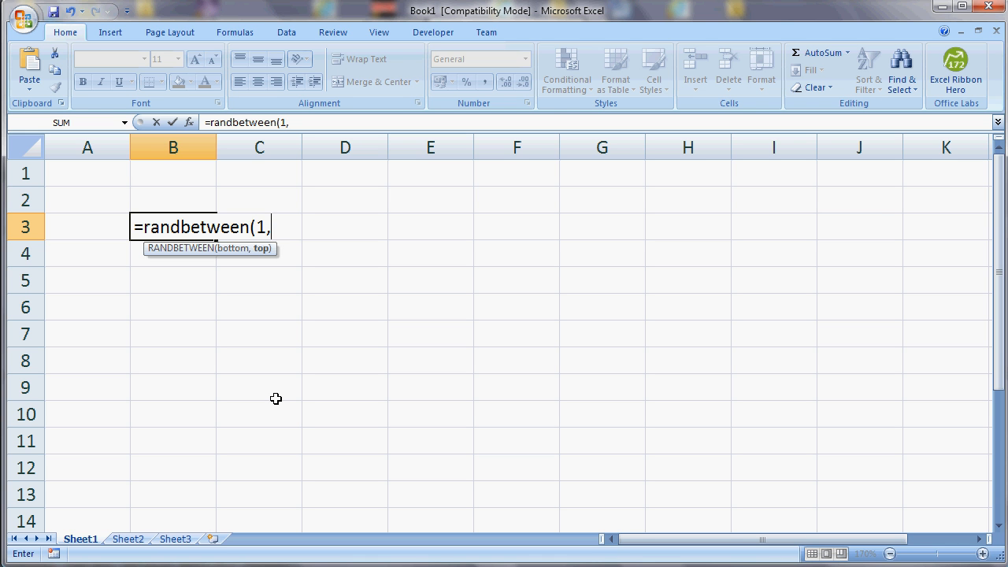
{"action": "type", "text": "6)"}
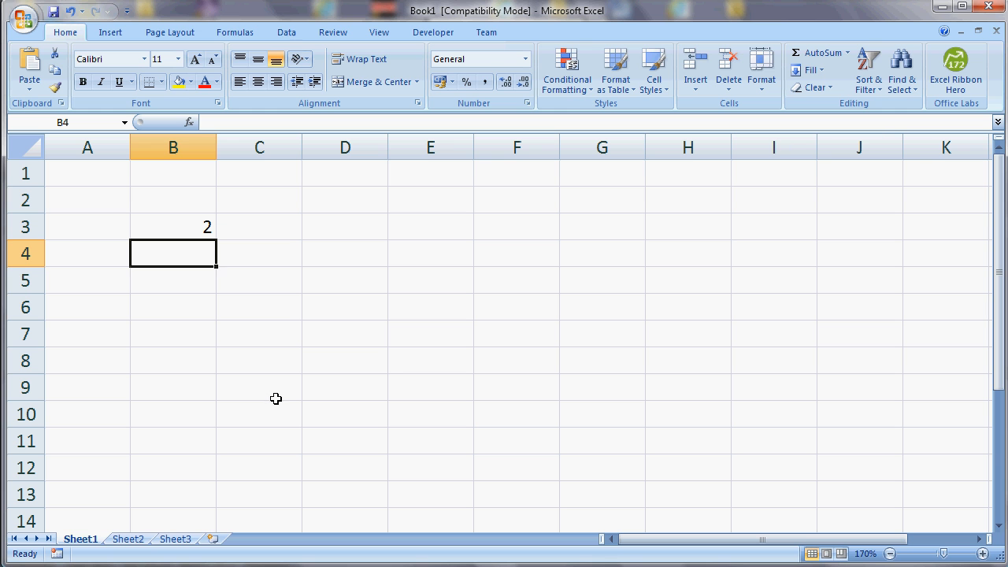
Commit the RANDBETWEEN roll so B3 shows a die number (2) and click away
{"action": "left_click", "coordinate": [343, 359]}
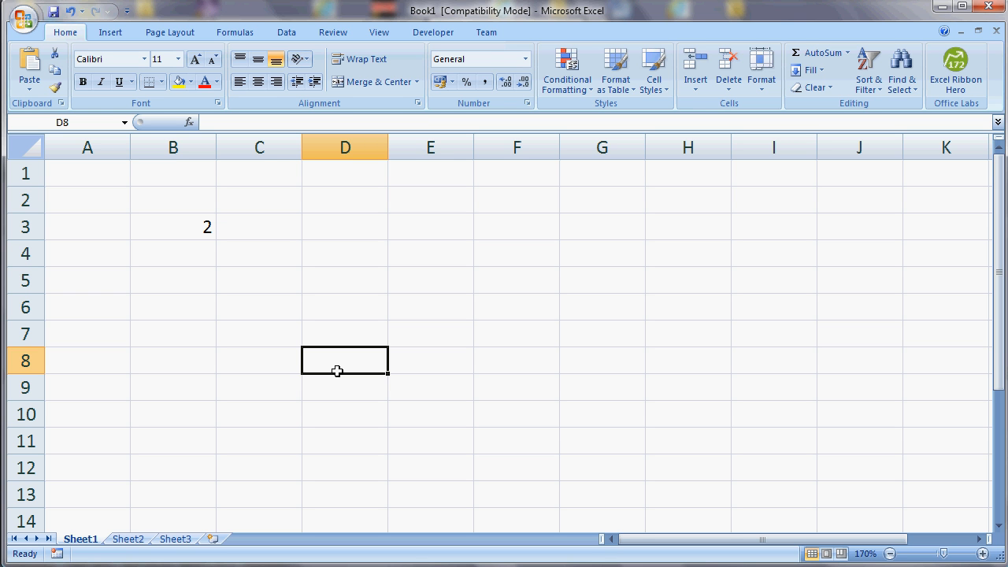
{"action": "mouse_move", "coordinate": [94, 226]}
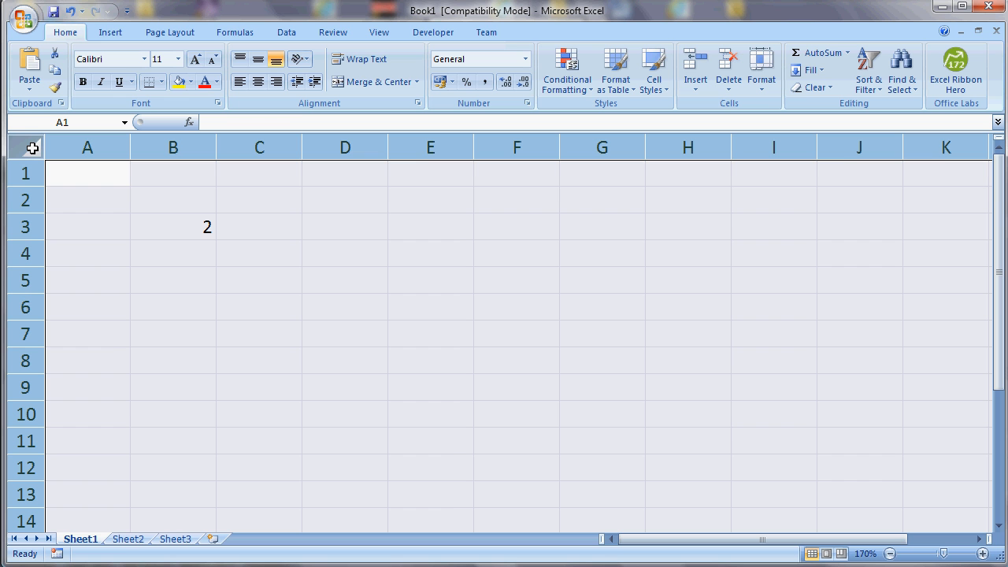
Fill the whole sheet green and give the D2:F4 die-face block a pale fill
{"action": "left_click", "coordinate": [192, 81]}
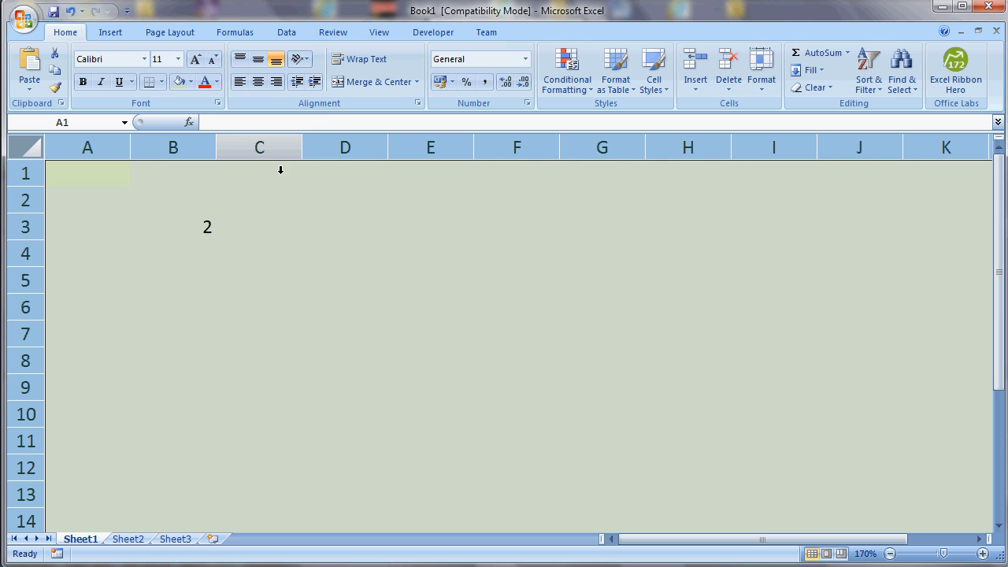
{"action": "left_click", "coordinate": [345, 226]}
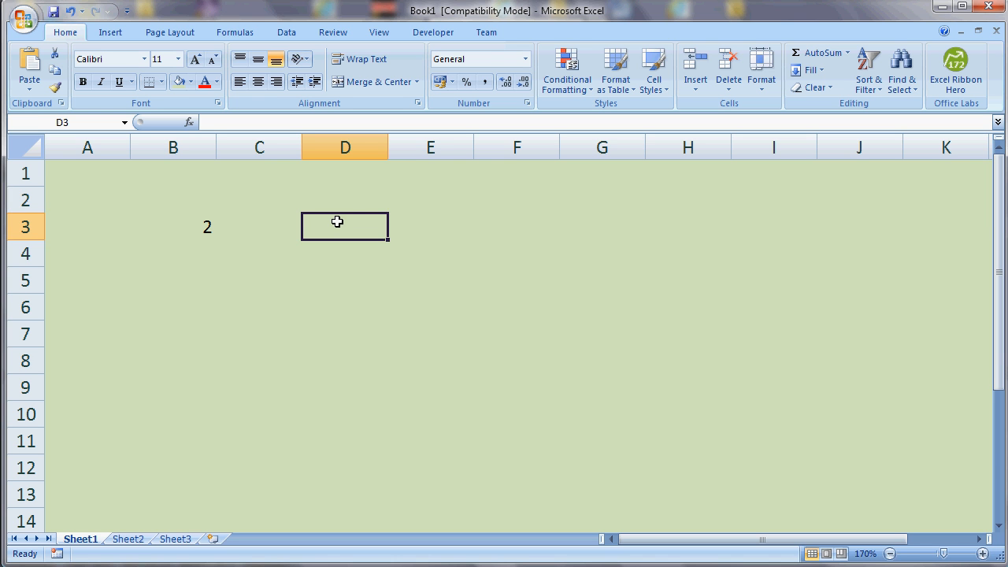
{"action": "left_click", "coordinate": [345, 200]}
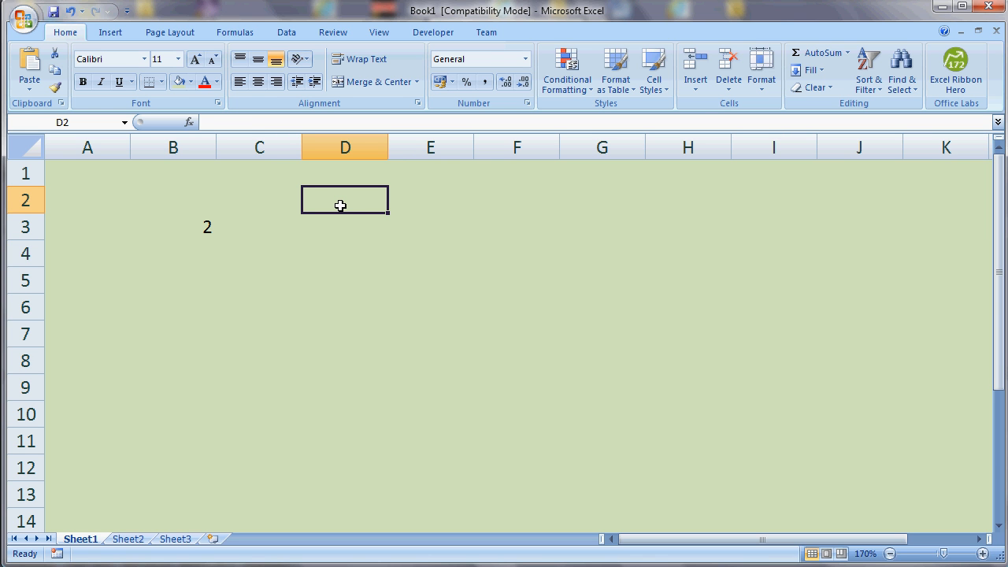
{"action": "left_click_drag", "start_coordinate": [343, 200], "coordinate": [340, 252]}
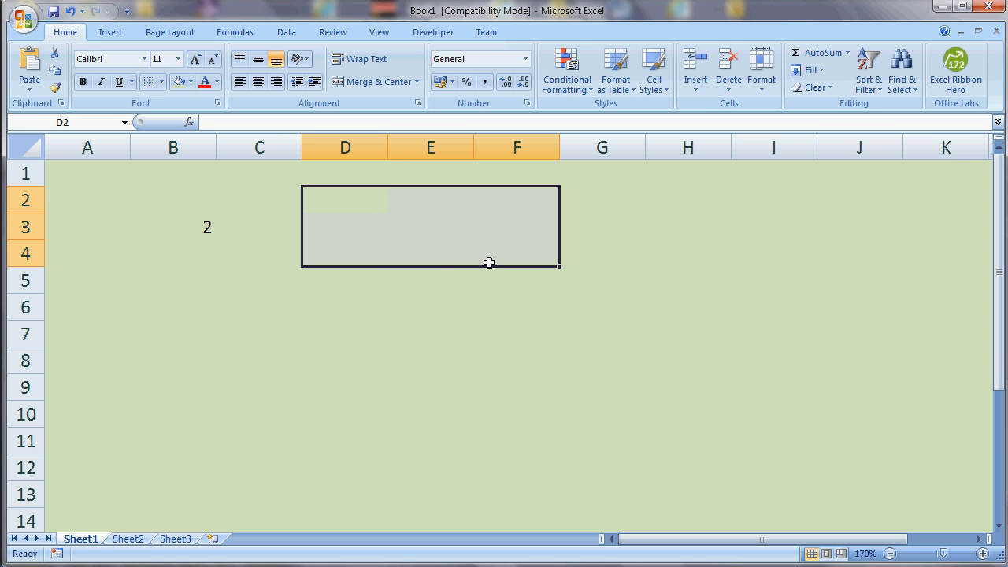
{"action": "left_click", "coordinate": [192, 81]}
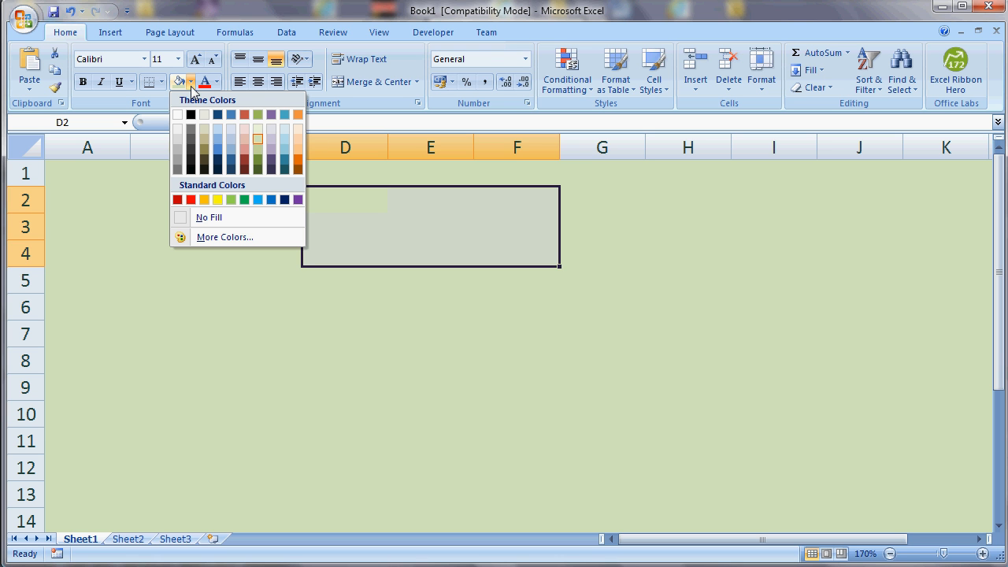
{"action": "mouse_move", "coordinate": [180, 113]}
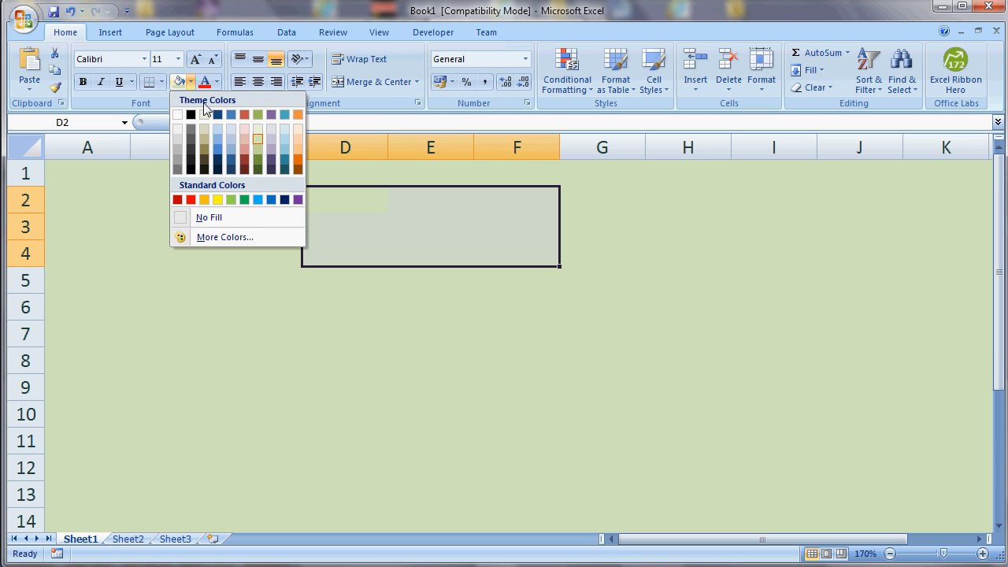
{"action": "left_click", "coordinate": [208, 218]}
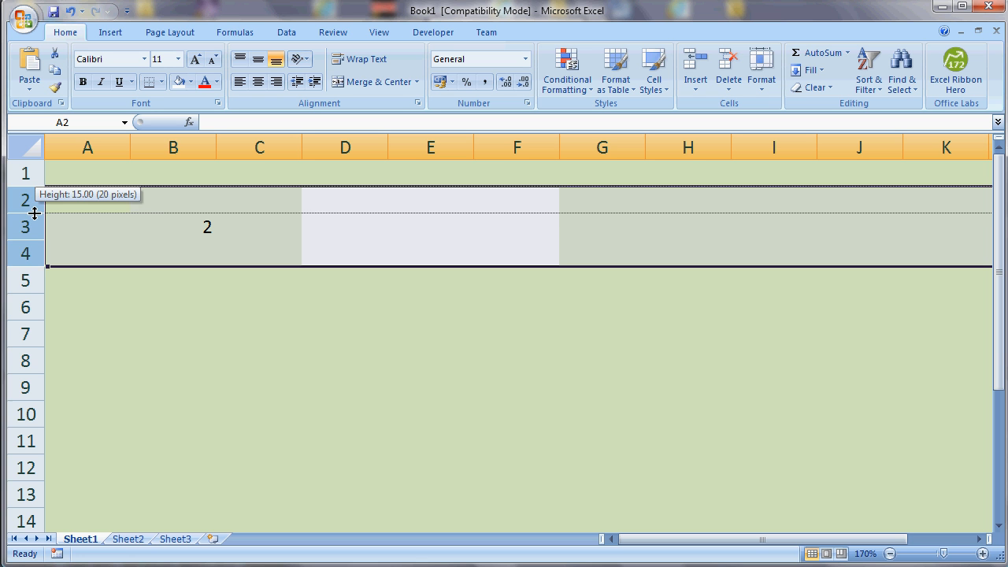
Make rows 2–4 much taller and apply a Thick Box Border to the die face cell
{"action": "left_click_drag", "start_coordinate": [35, 214], "coordinate": [35, 271]}
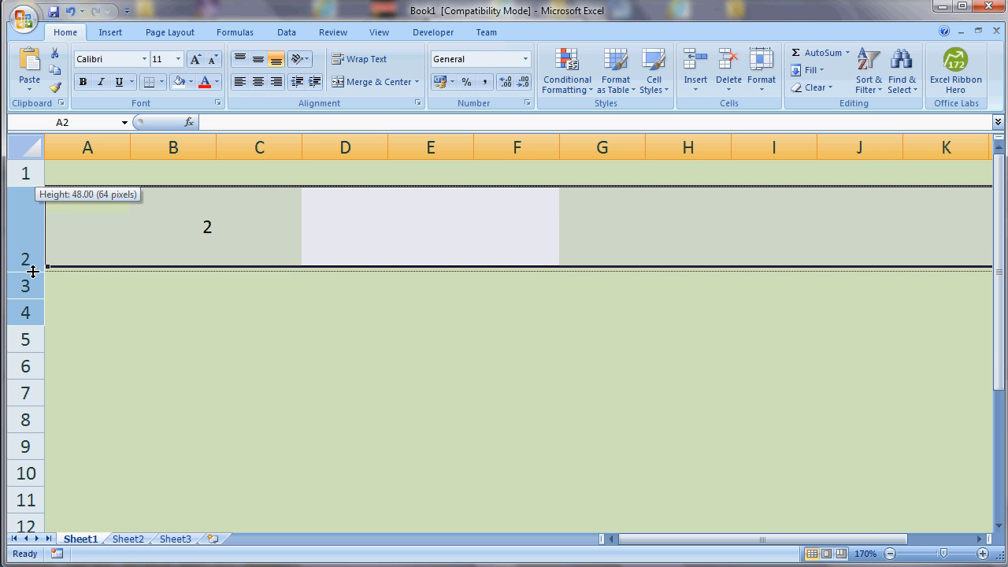
{"action": "left_click_drag", "start_coordinate": [32, 268], "coordinate": [32, 448]}
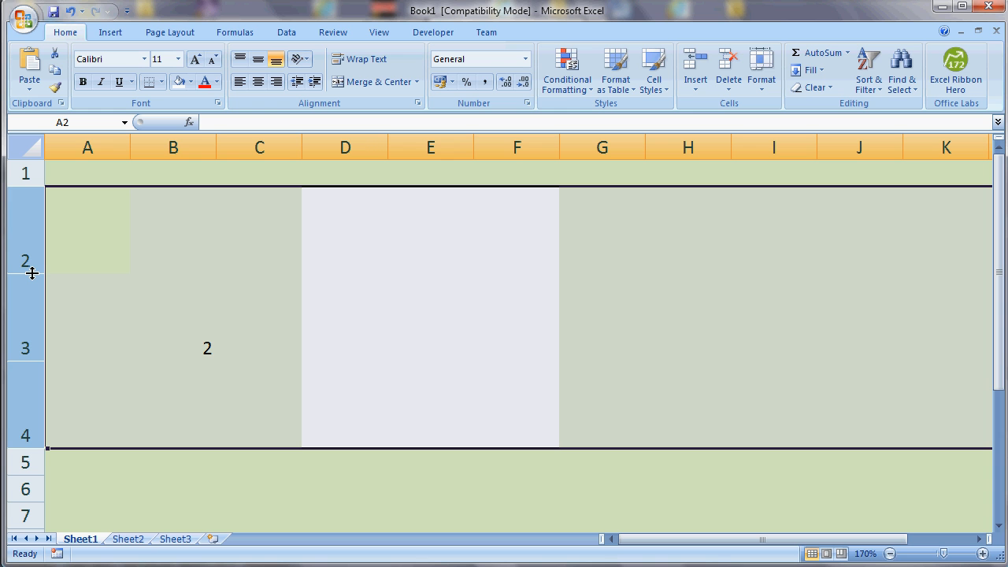
{"action": "mouse_move", "coordinate": [313, 199]}
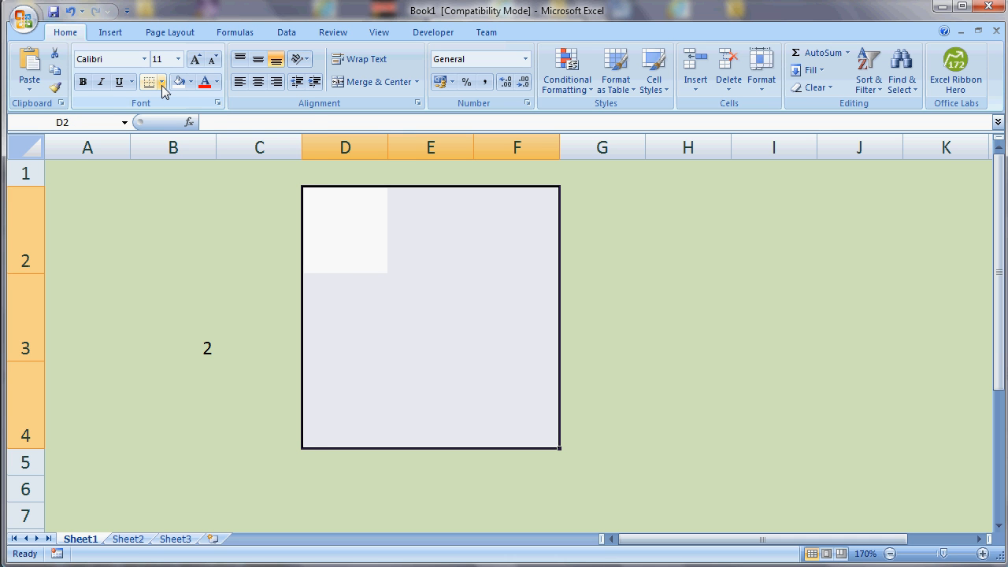
{"action": "left_click", "coordinate": [162, 82]}
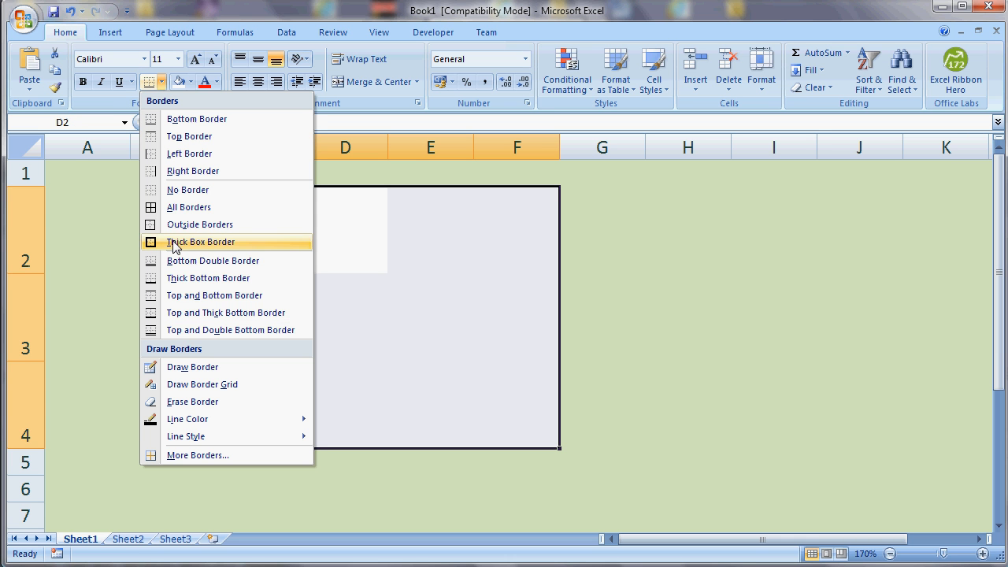
{"action": "left_click", "coordinate": [202, 242]}
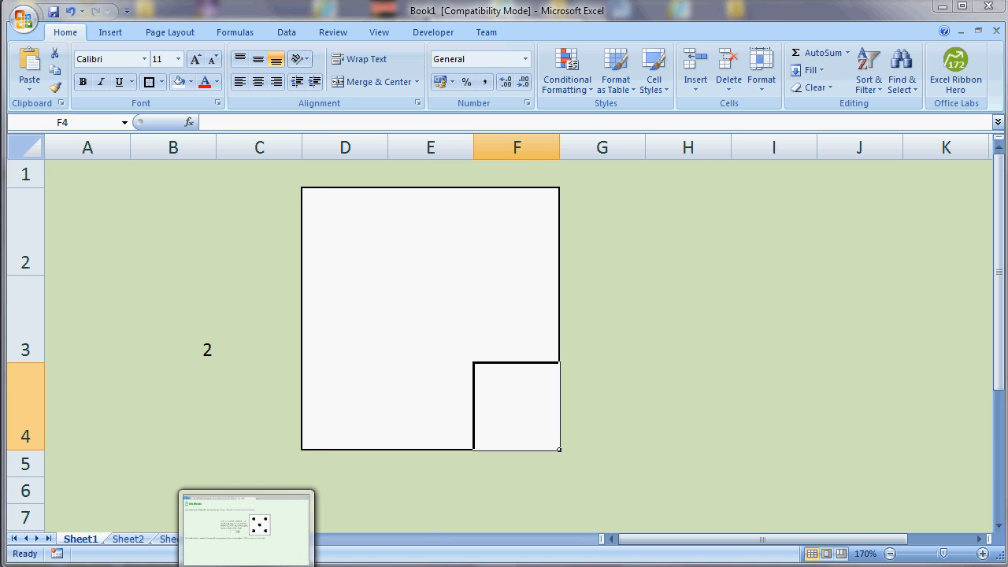
Switch to the Die Model page and scroll to the six possible outcomes for reference
{"action": "left_click", "coordinate": [245, 528]}
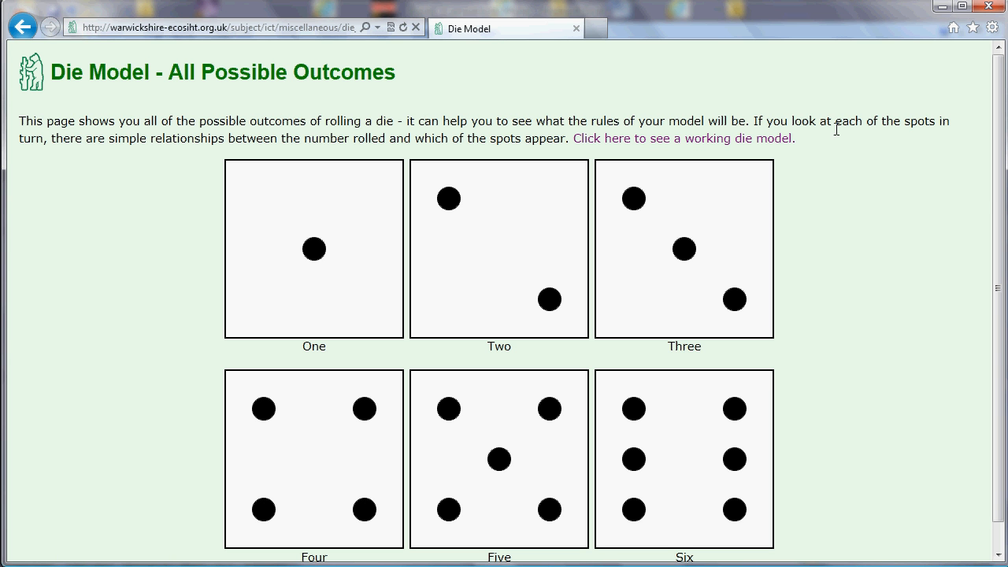
{"action": "scroll", "scroll_direction": "down", "scroll_amount": 3}
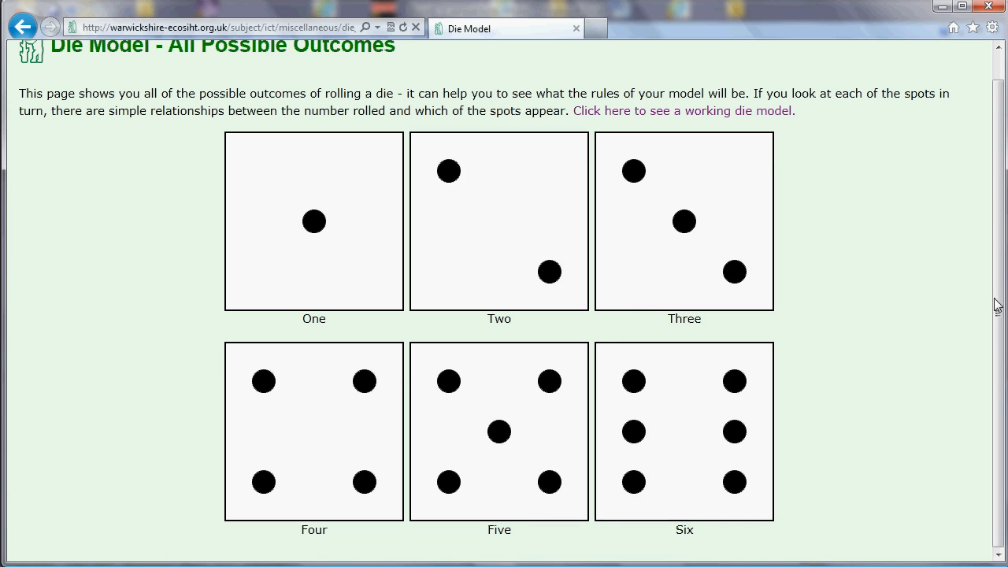
{"action": "mouse_move", "coordinate": [630, 450]}
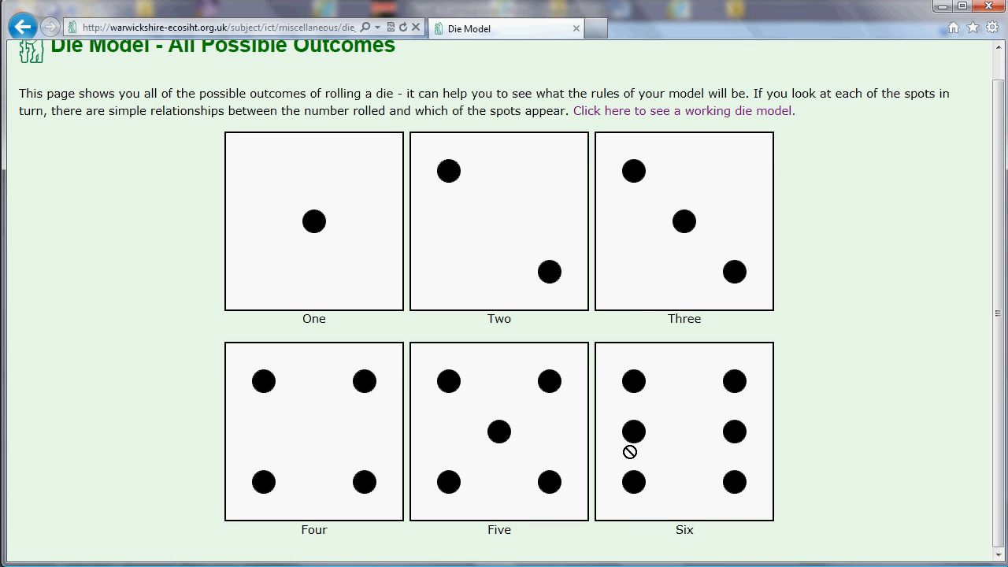
{"action": "mouse_move", "coordinate": [531, 425]}
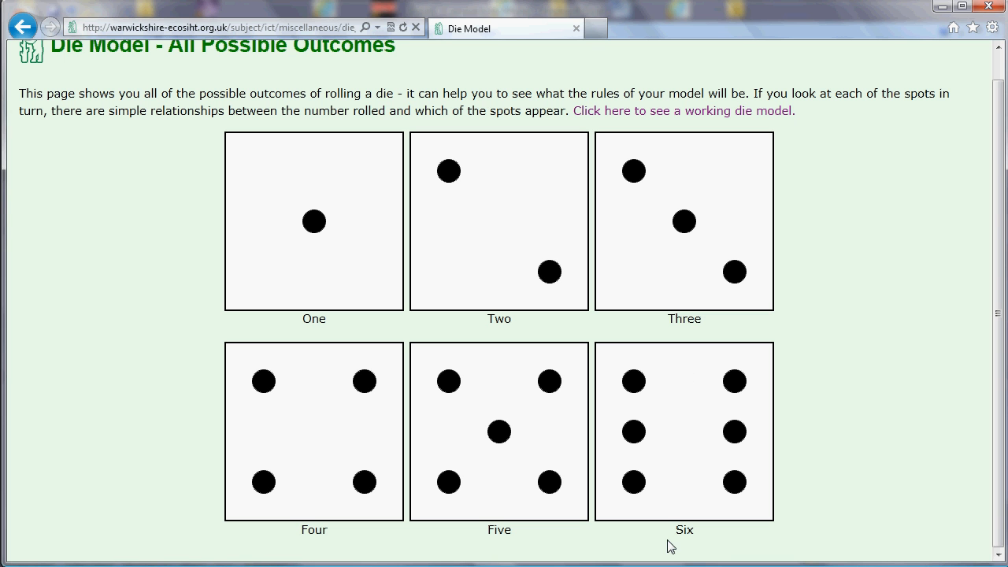
{"action": "mouse_move", "coordinate": [680, 463]}
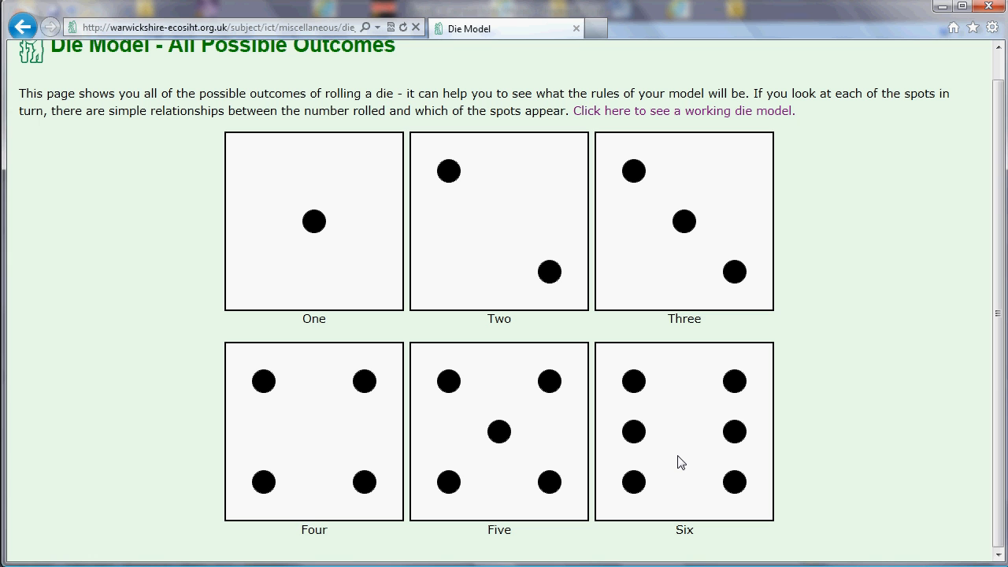
{"action": "mouse_move", "coordinate": [432, 151]}
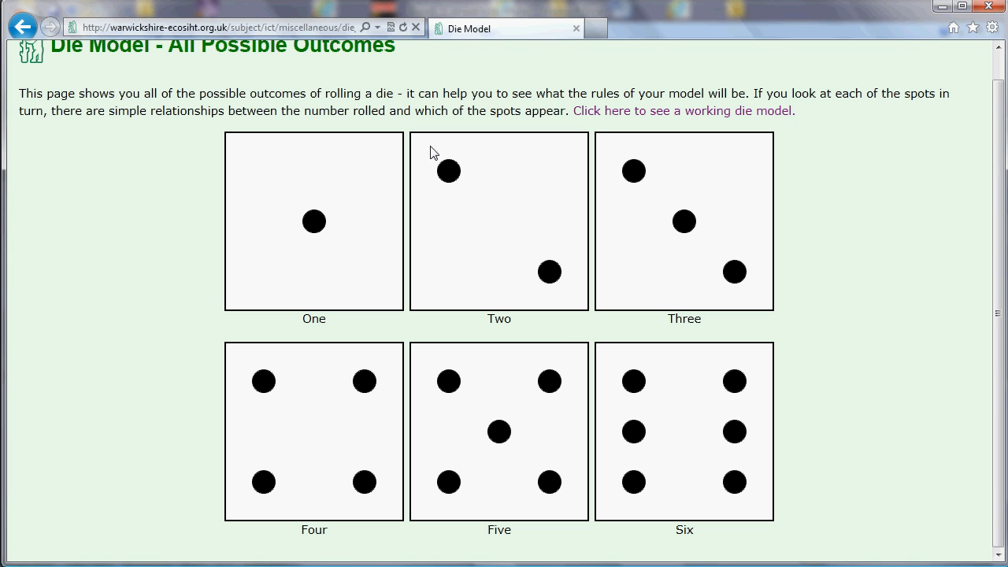
{"action": "mouse_move", "coordinate": [463, 148]}
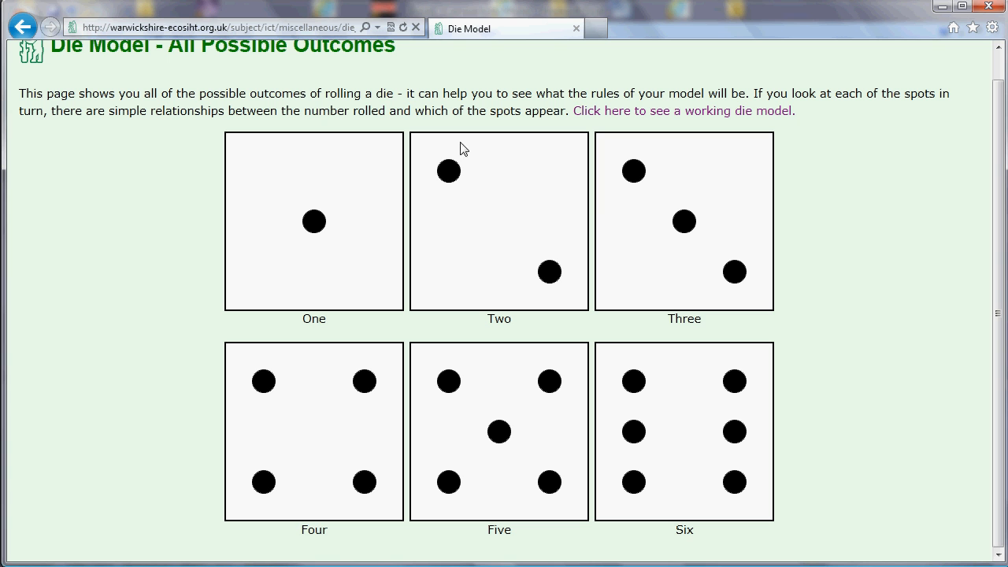
{"action": "mouse_move", "coordinate": [447, 172]}
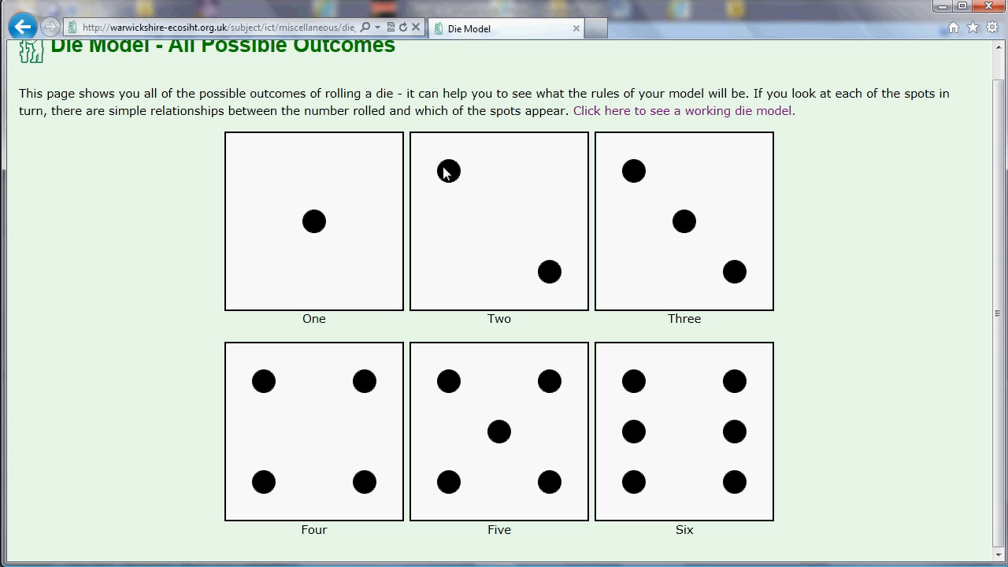
{"action": "mouse_move", "coordinate": [313, 220]}
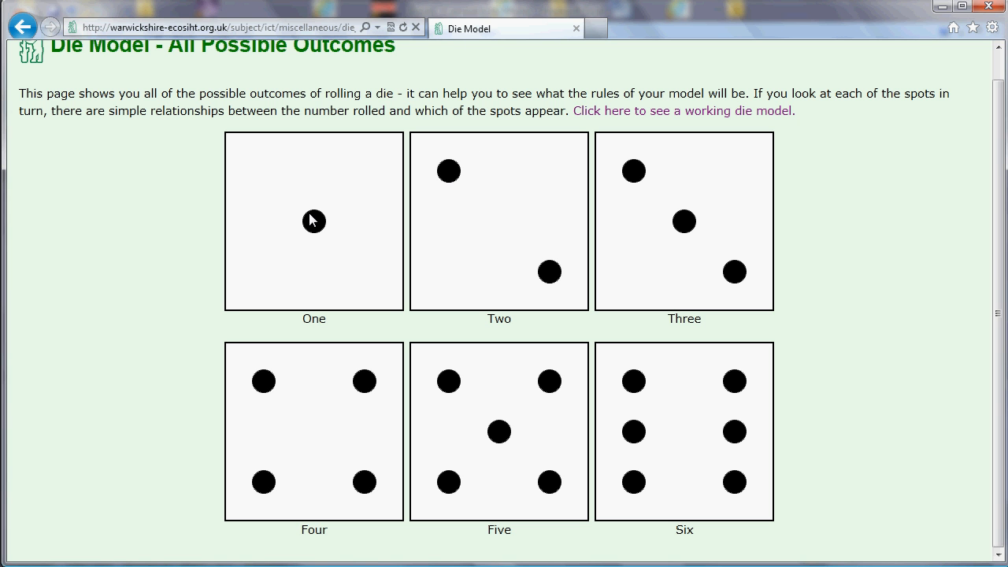
{"action": "mouse_move", "coordinate": [645, 186]}
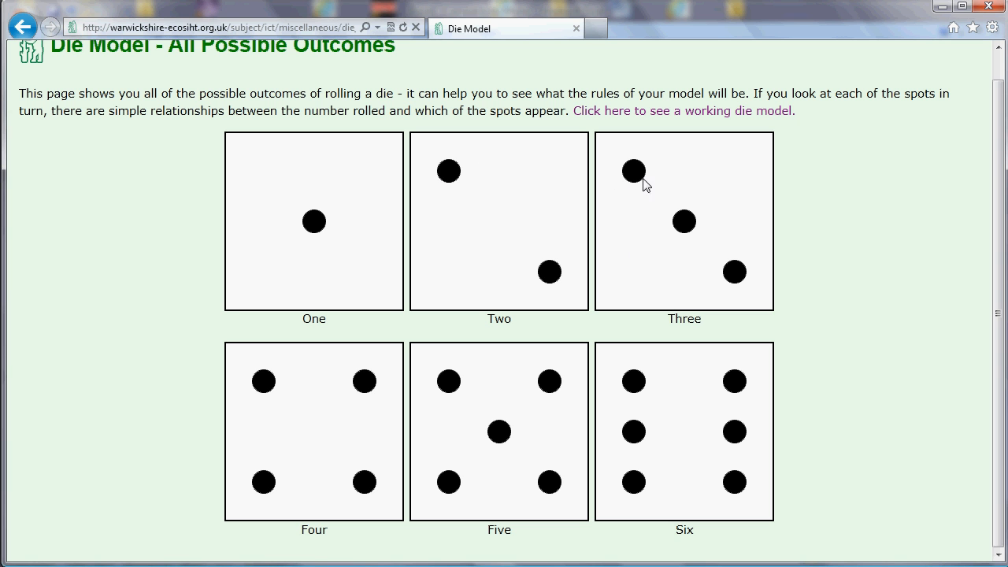
{"action": "mouse_move", "coordinate": [520, 185]}
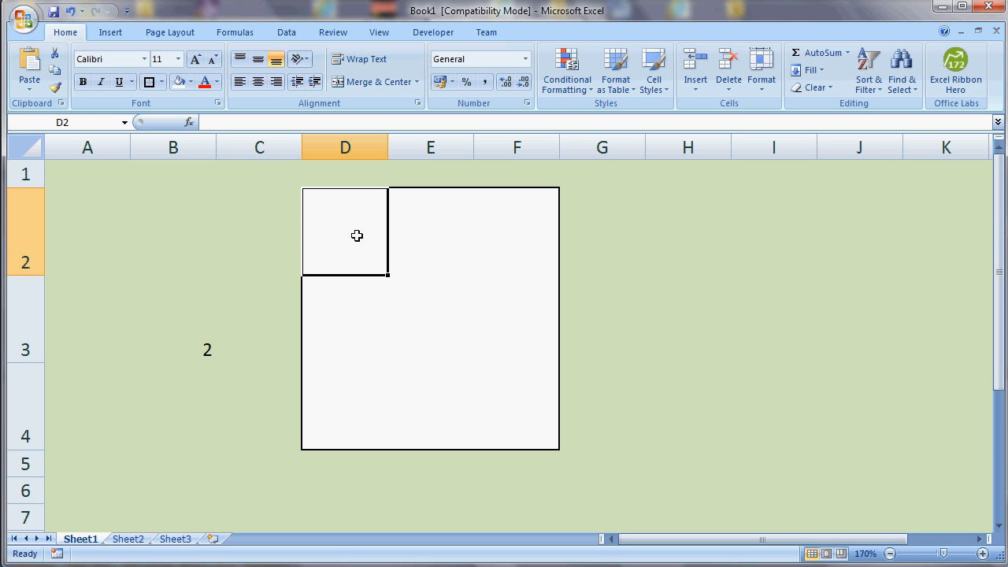
Enter =if(B3>1,"n","") in D2 so the spot shows only for rolls above 1
{"action": "type", "text": "="}
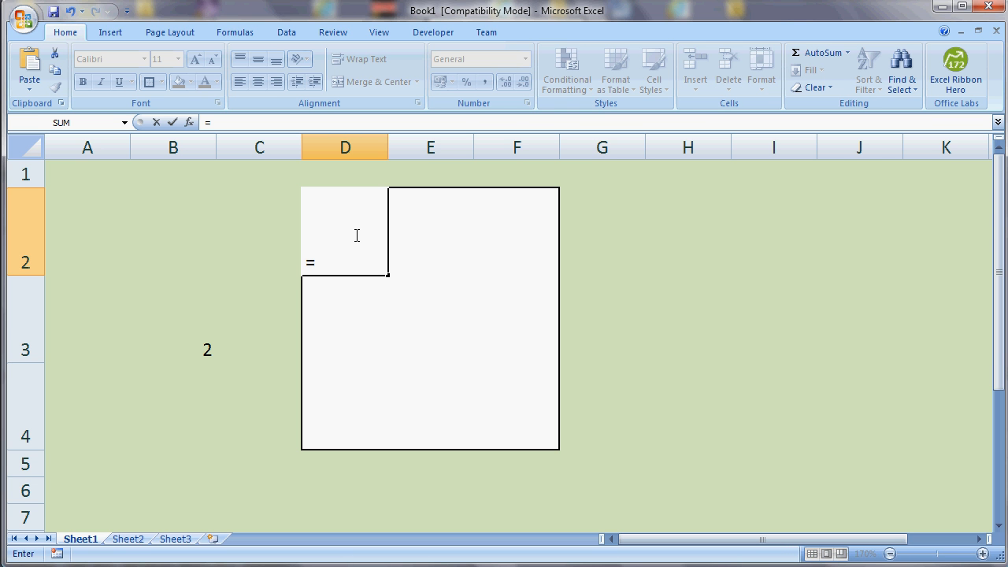
{"action": "type", "text": "if("}
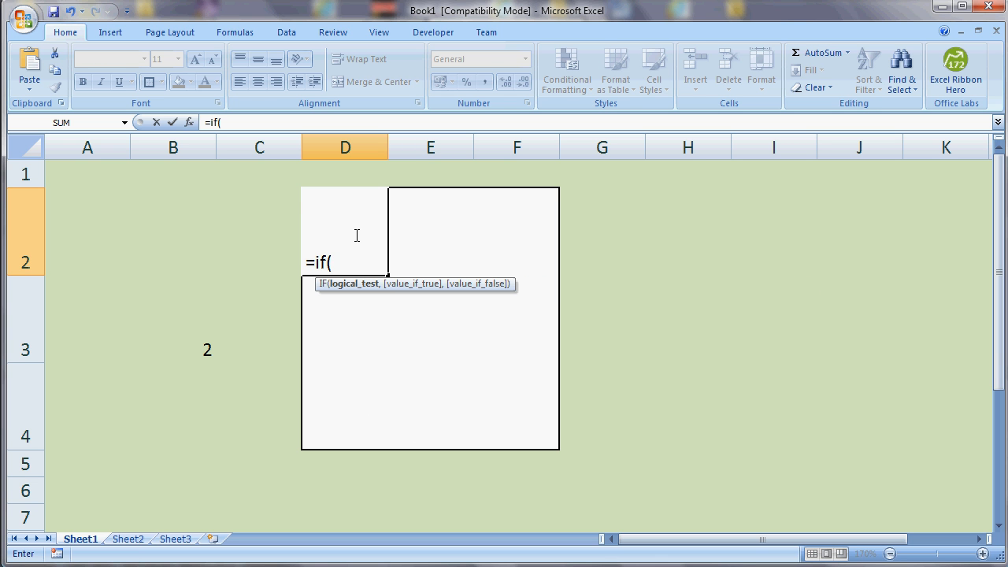
{"action": "mouse_move", "coordinate": [192, 355]}
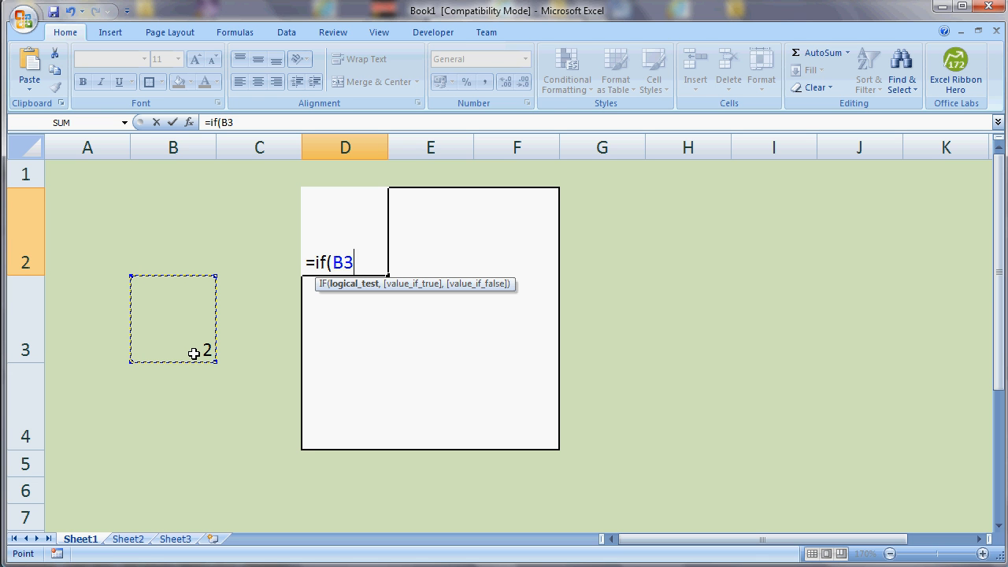
{"action": "type", "text": ">"}
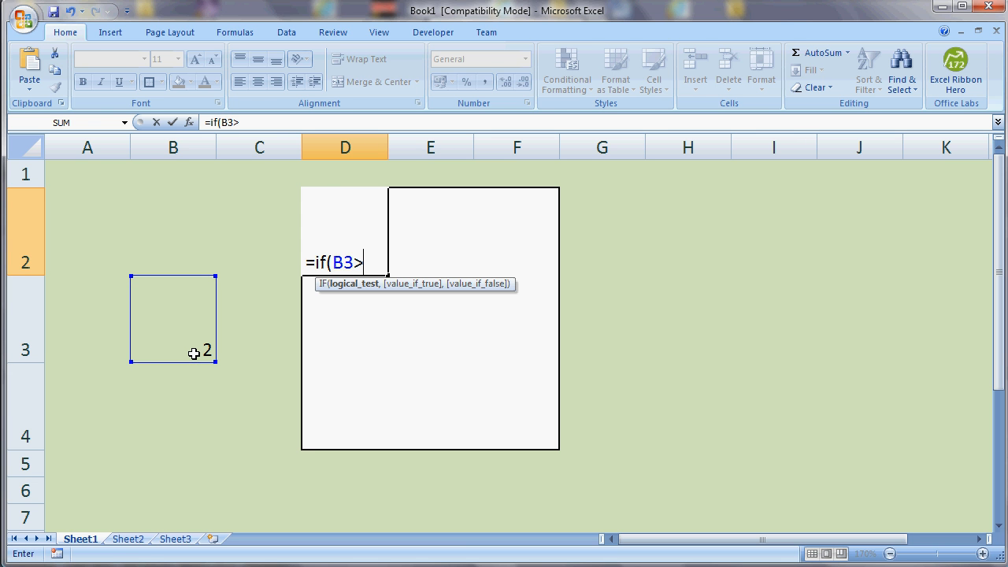
{"action": "type", "text": "1"}
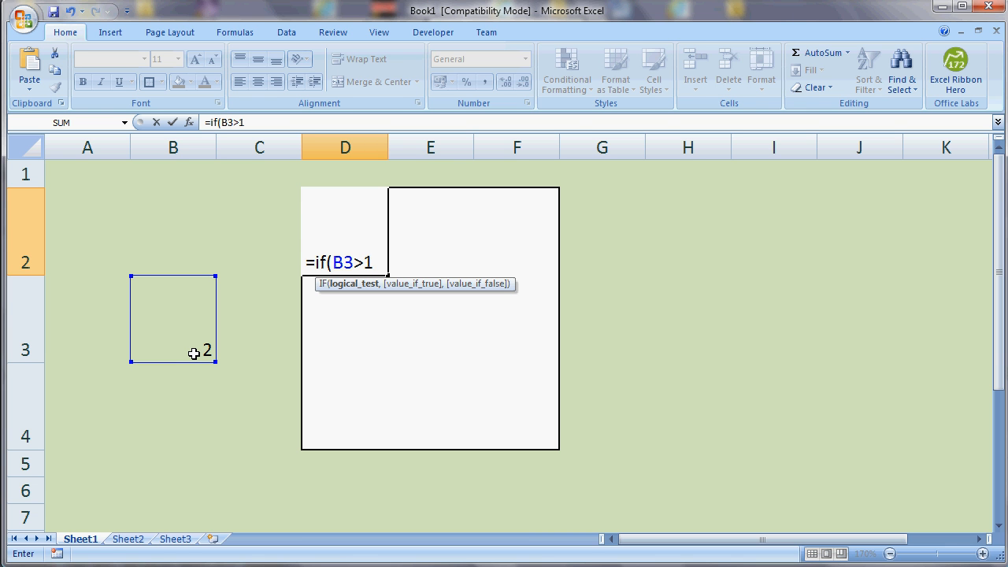
{"action": "type", "text": ","}
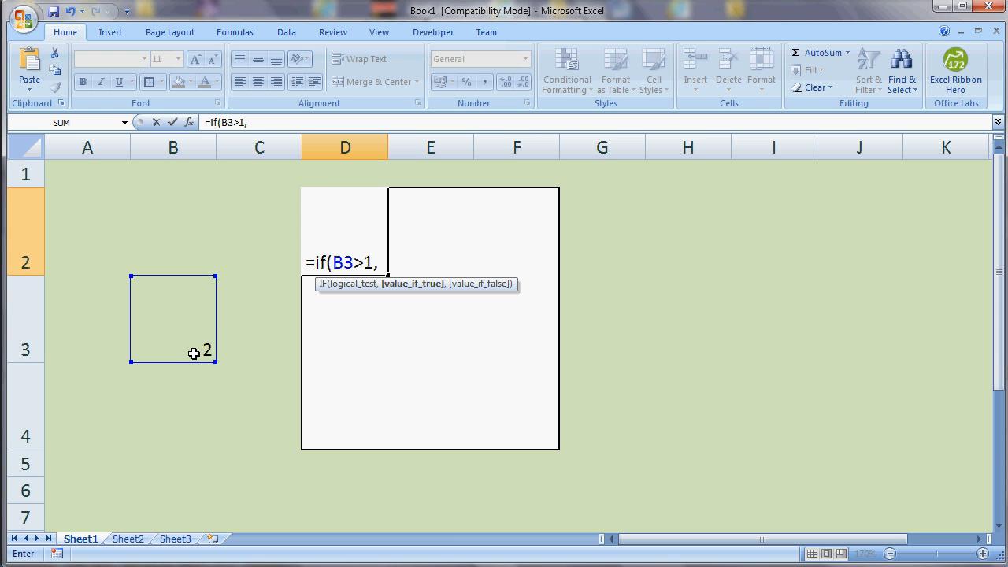
{"action": "type", "text": "\""}
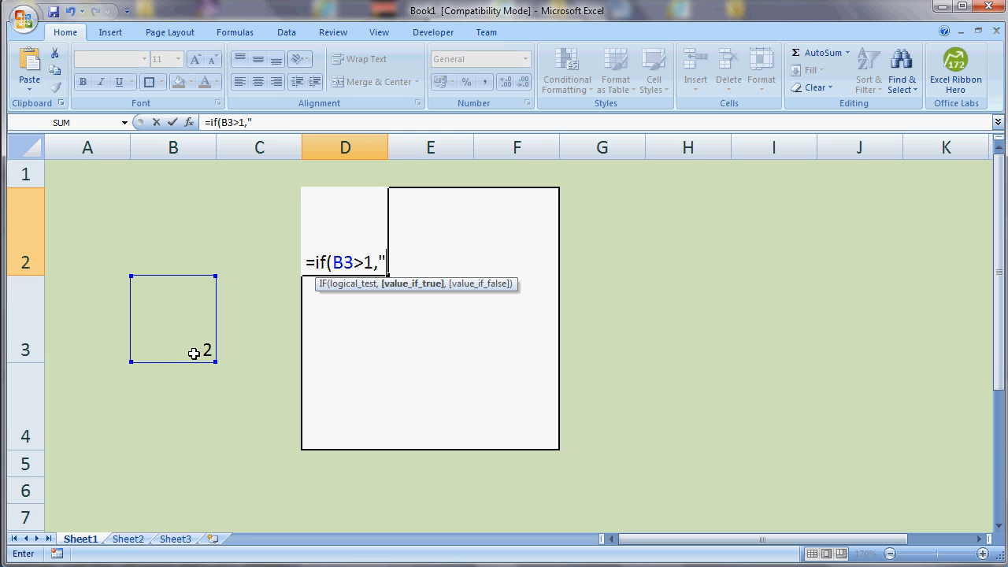
{"action": "type", "text": "n"}
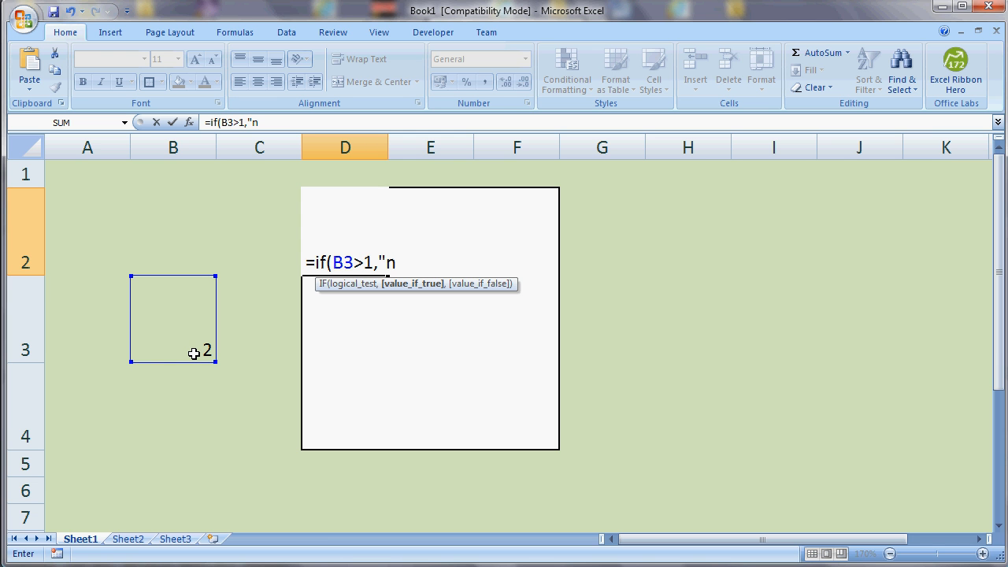
{"action": "type", "text": "\""}
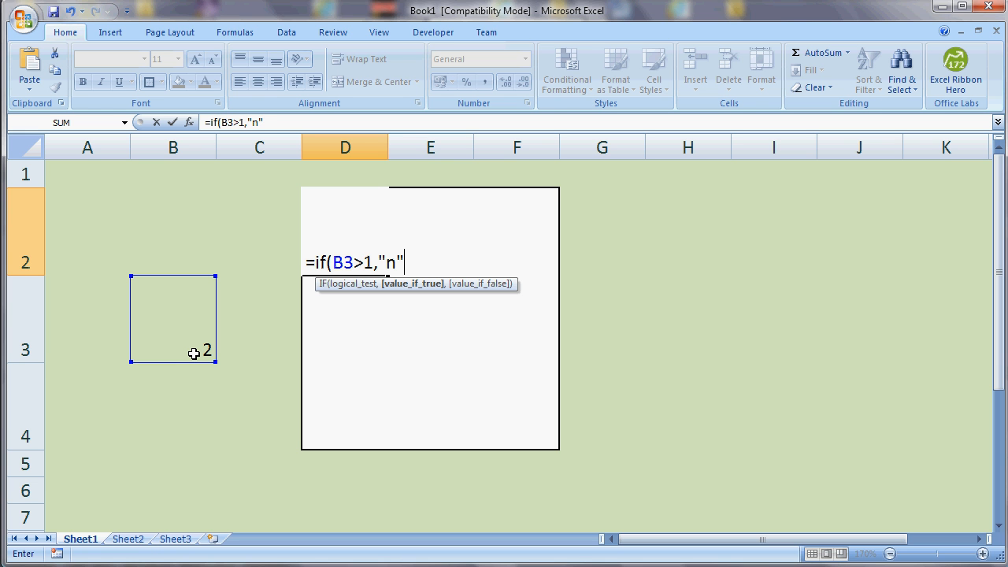
{"action": "type", "text": ","}
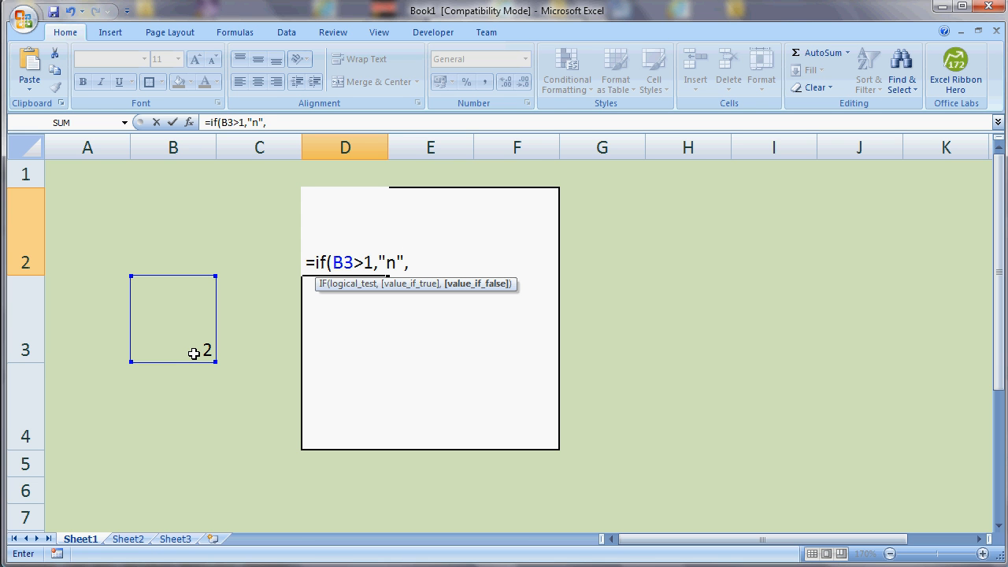
{"action": "type", "text": "\"\""}
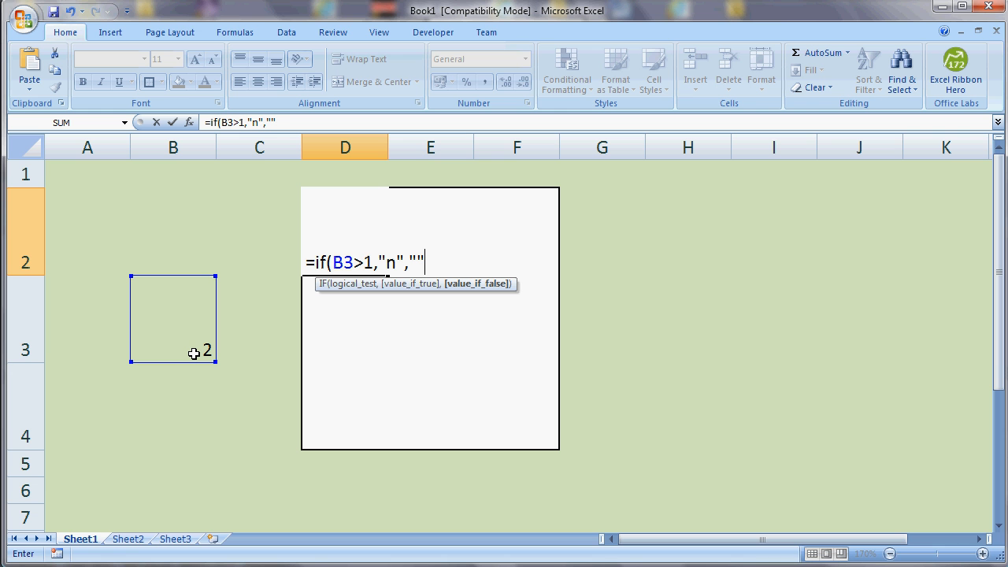
{"action": "type", "text": ")"}
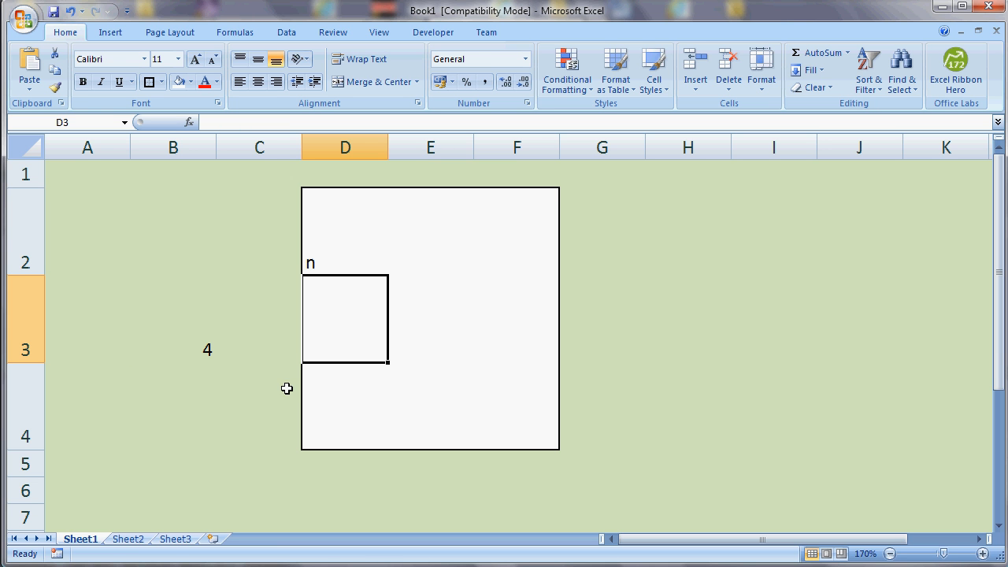
{"action": "mouse_move", "coordinate": [650, 422]}
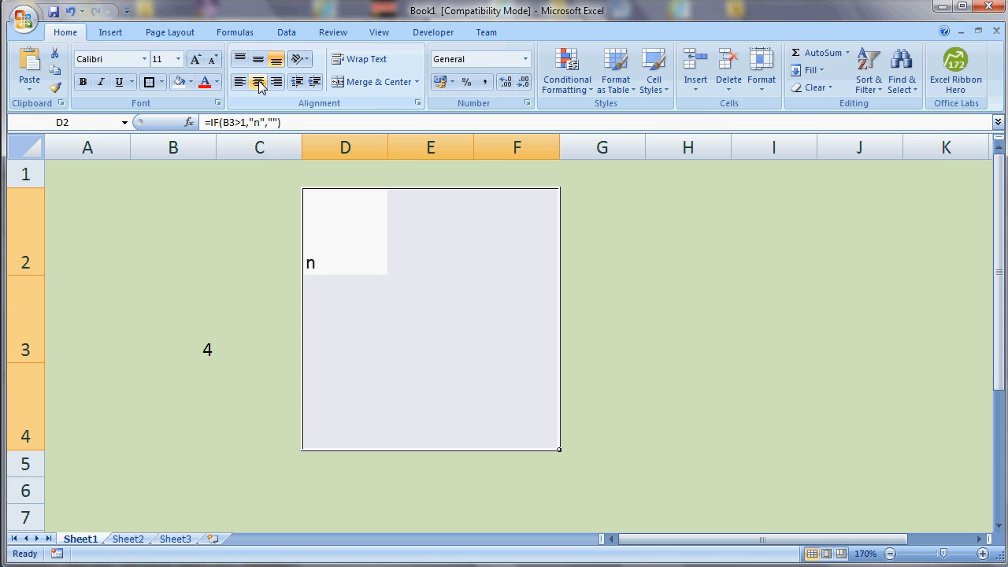
Centre the spot letters horizontally and vertically in the die-face cells
{"action": "left_click", "coordinate": [259, 60]}
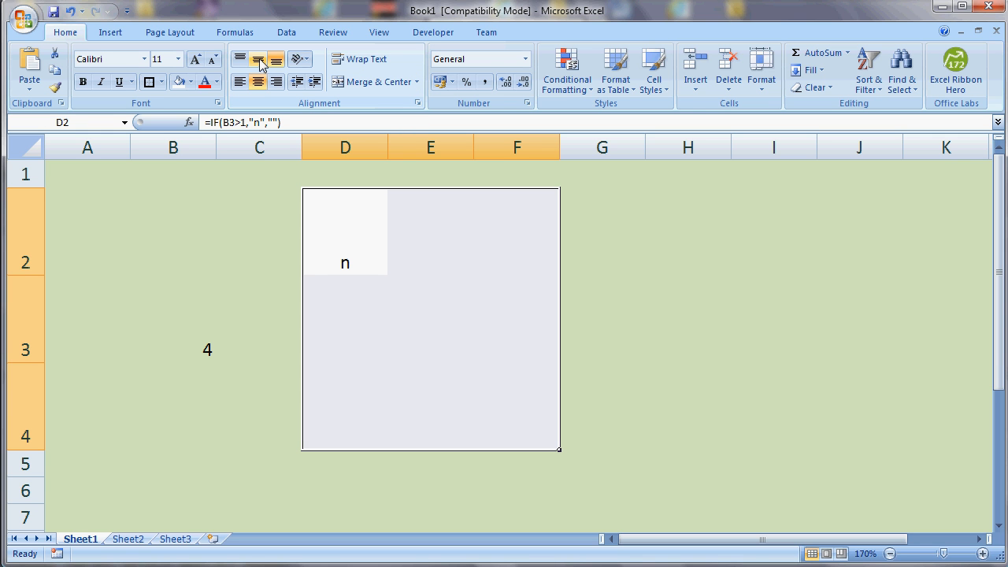
{"action": "left_click", "coordinate": [240, 59]}
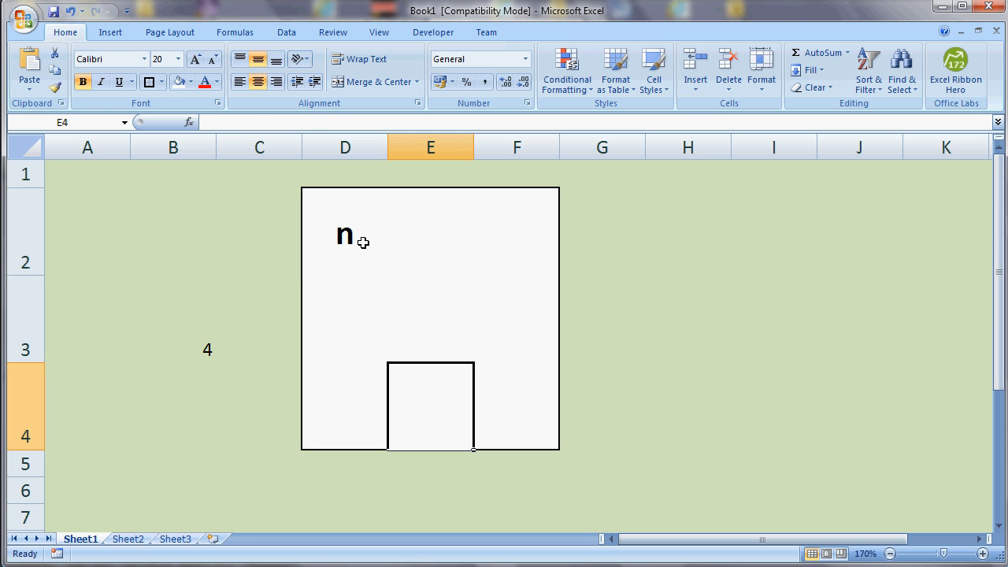
Preview D2's spot in the Webdings font, shrink it one size, and reselect D2
{"action": "left_click", "coordinate": [345, 231]}
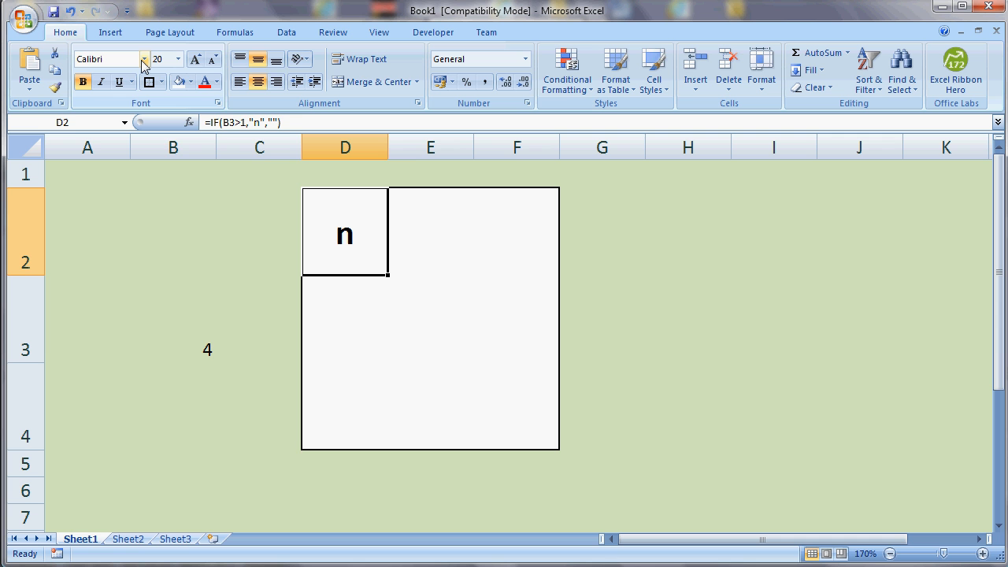
{"action": "left_click", "coordinate": [143, 60]}
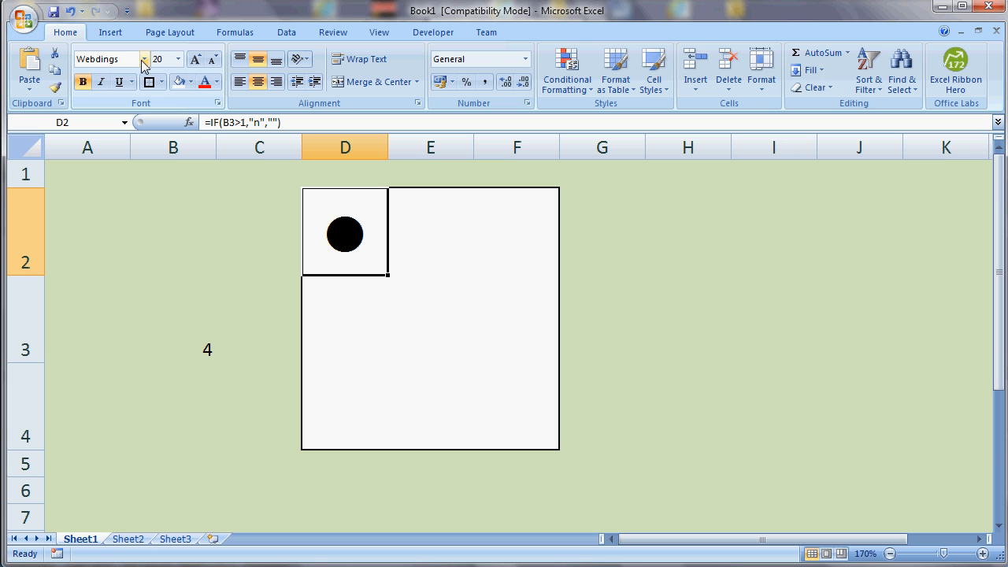
{"action": "left_click", "coordinate": [214, 63]}
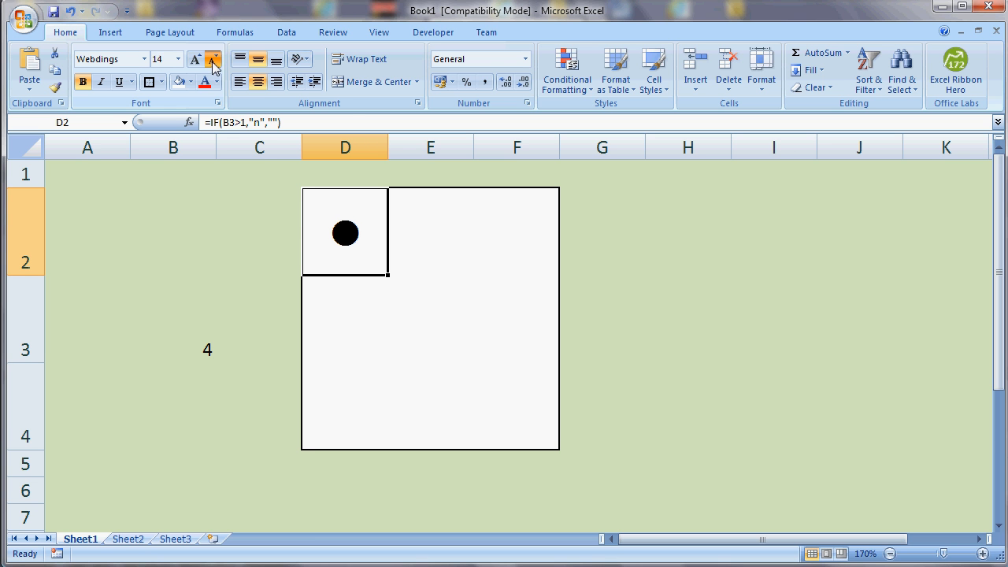
{"action": "mouse_move", "coordinate": [195, 60]}
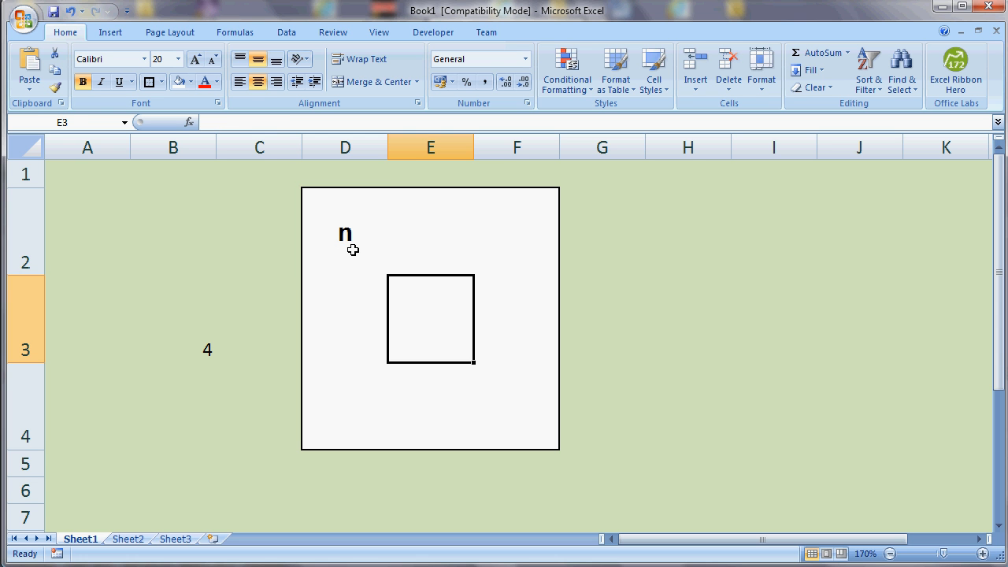
{"action": "left_click", "coordinate": [345, 230]}
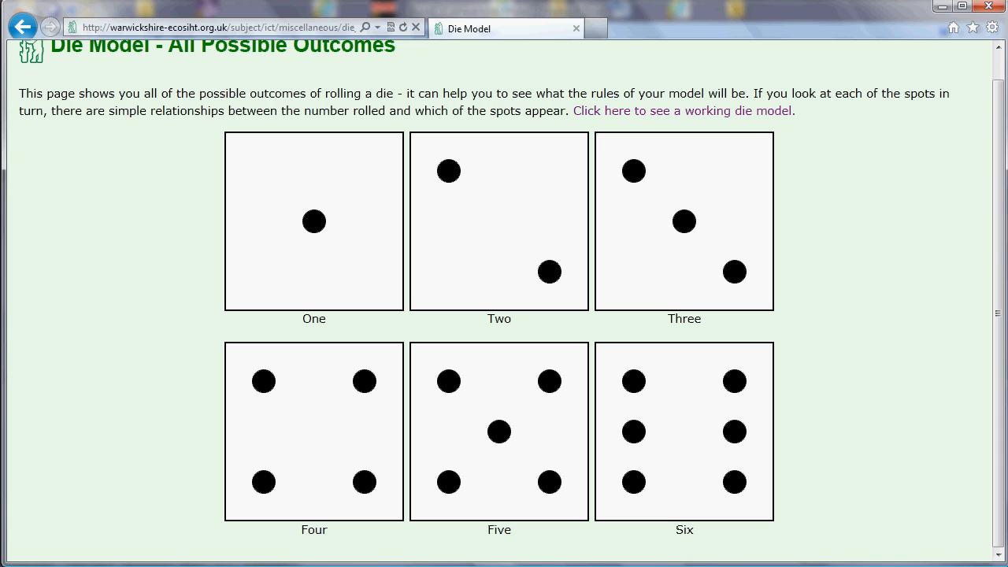
{"action": "mouse_move", "coordinate": [758, 324]}
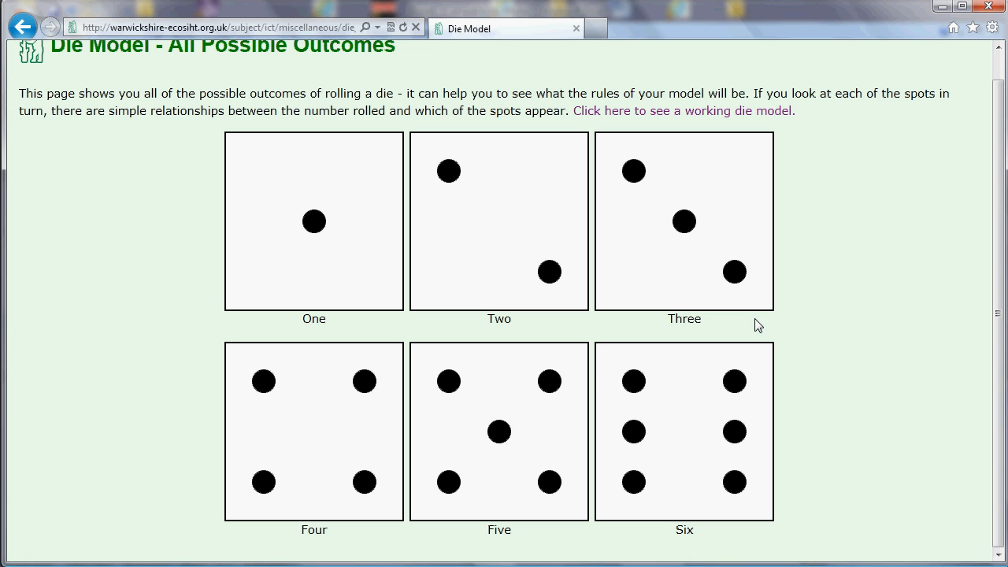
{"action": "mouse_move", "coordinate": [758, 444]}
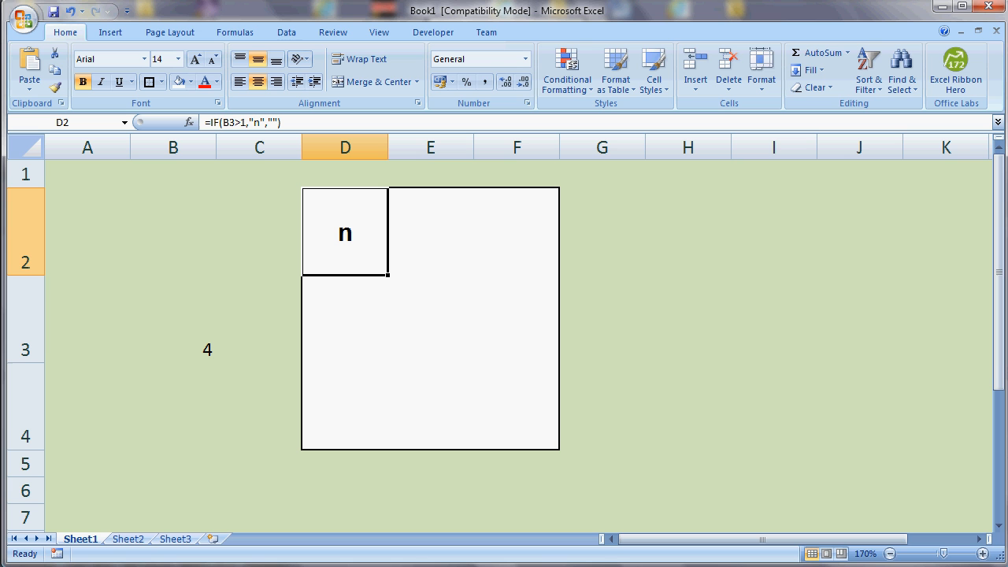
{"action": "mouse_move", "coordinate": [362, 220]}
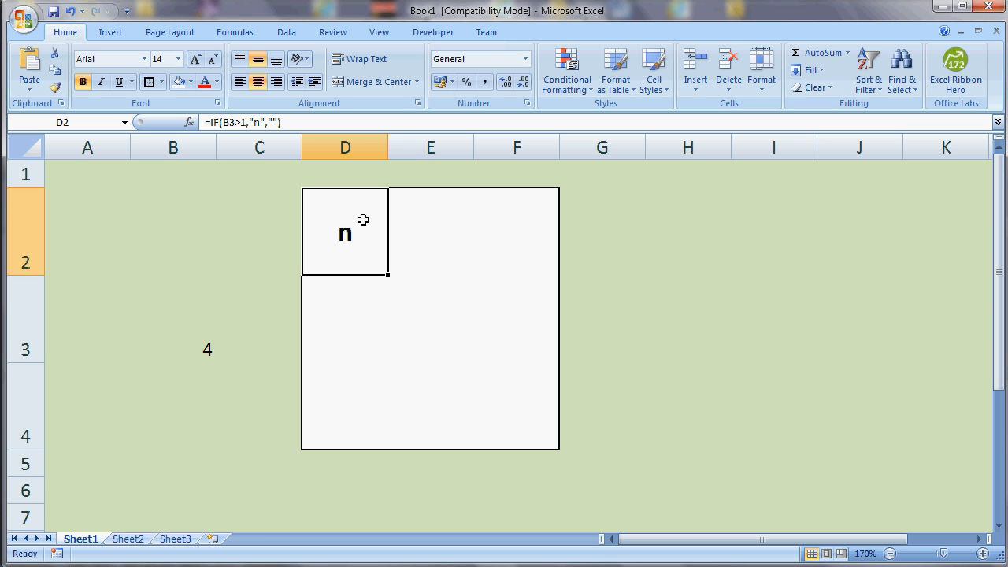
{"action": "mouse_move", "coordinate": [529, 441]}
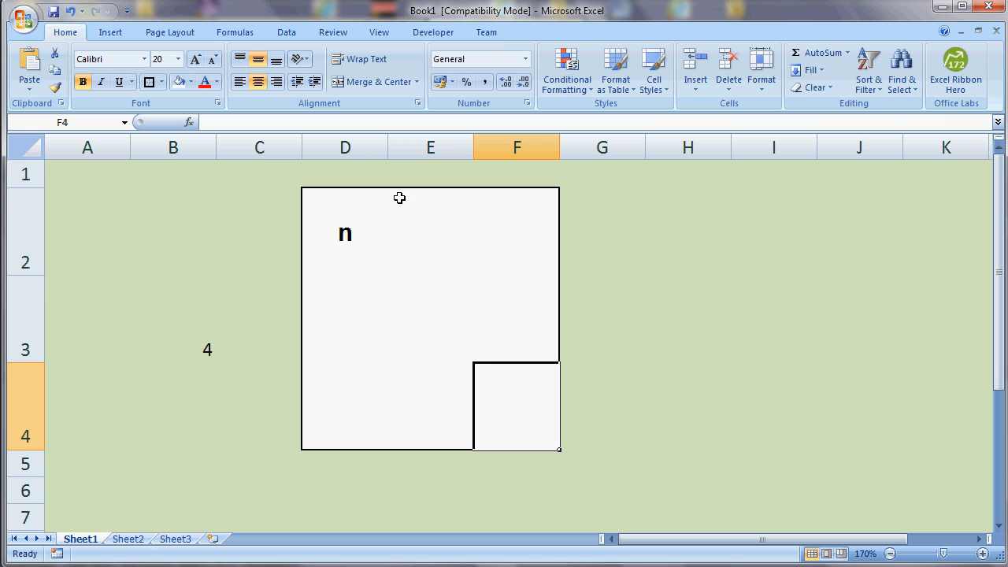
{"action": "mouse_move", "coordinate": [400, 211]}
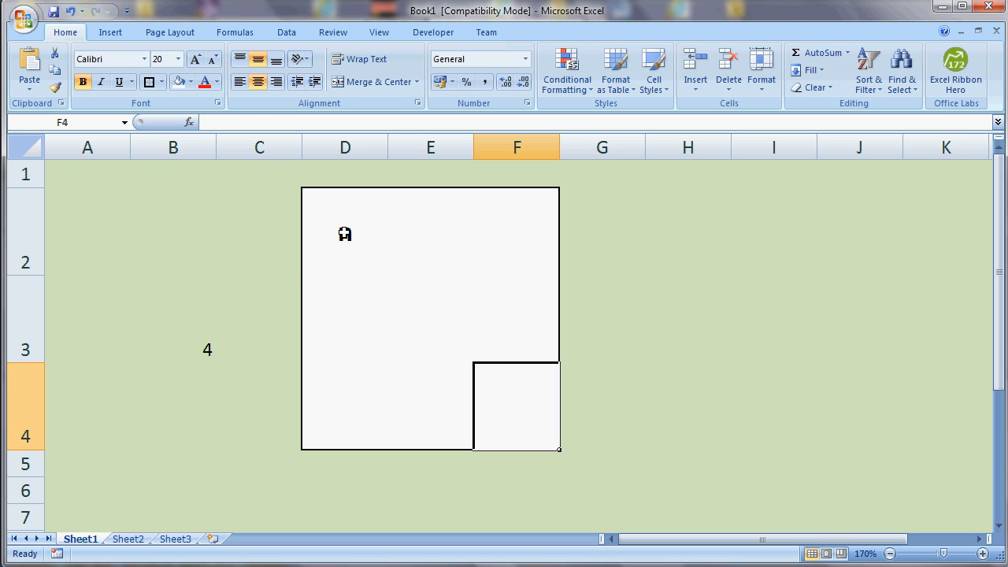
{"action": "left_click", "coordinate": [345, 231]}
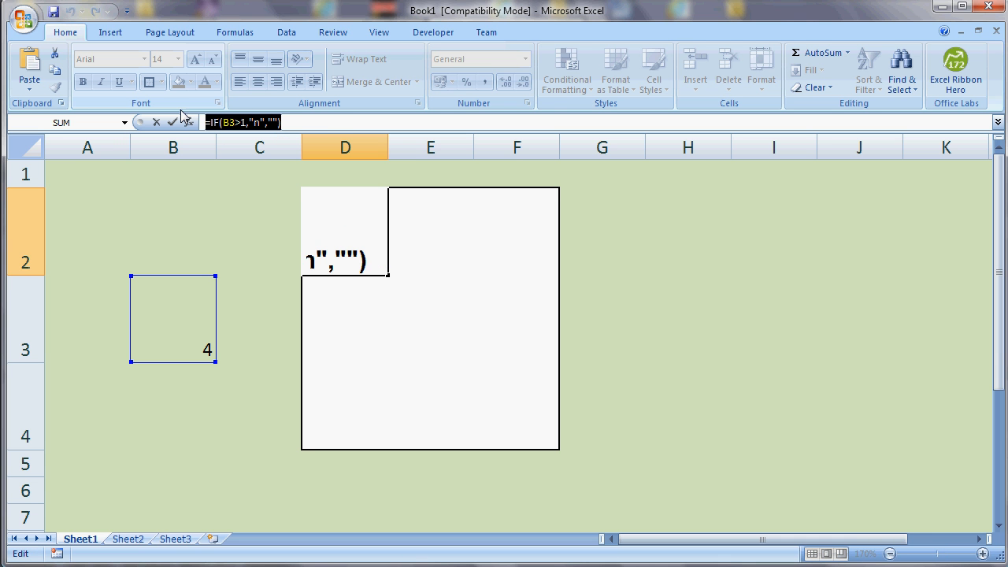
{"action": "key", "text": "Return"}
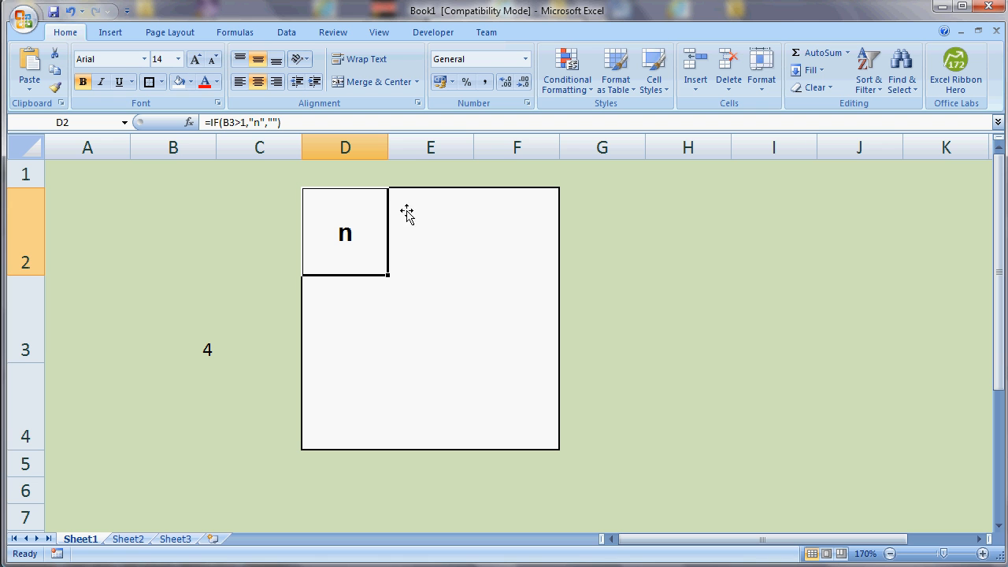
{"action": "left_click", "coordinate": [516, 406]}
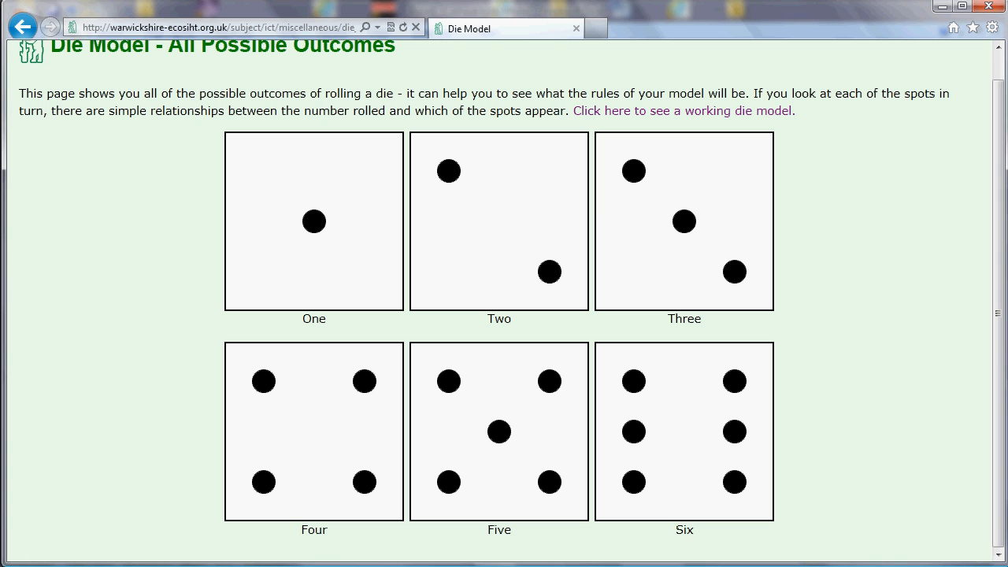
{"action": "mouse_move", "coordinate": [612, 345]}
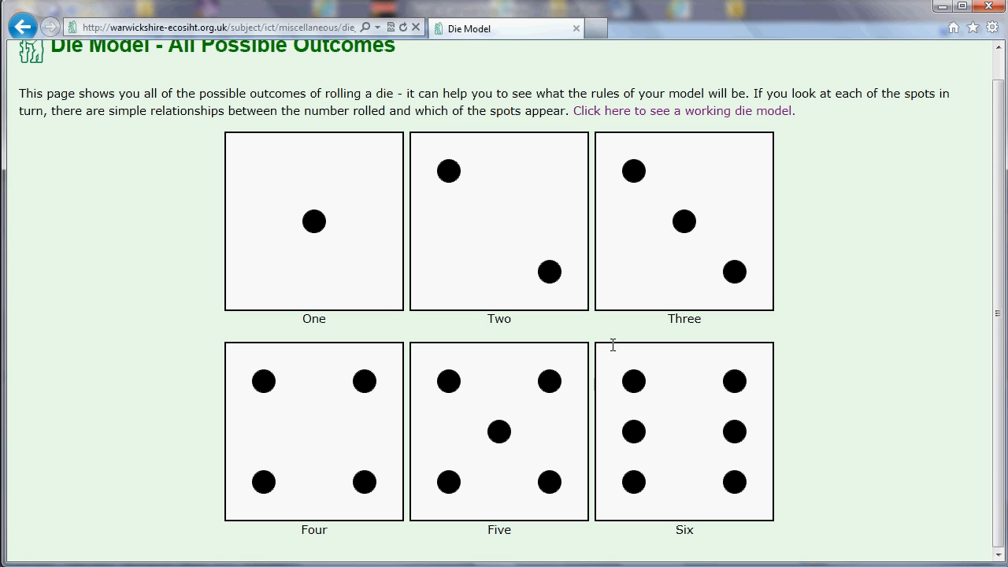
{"action": "mouse_move", "coordinate": [349, 387]}
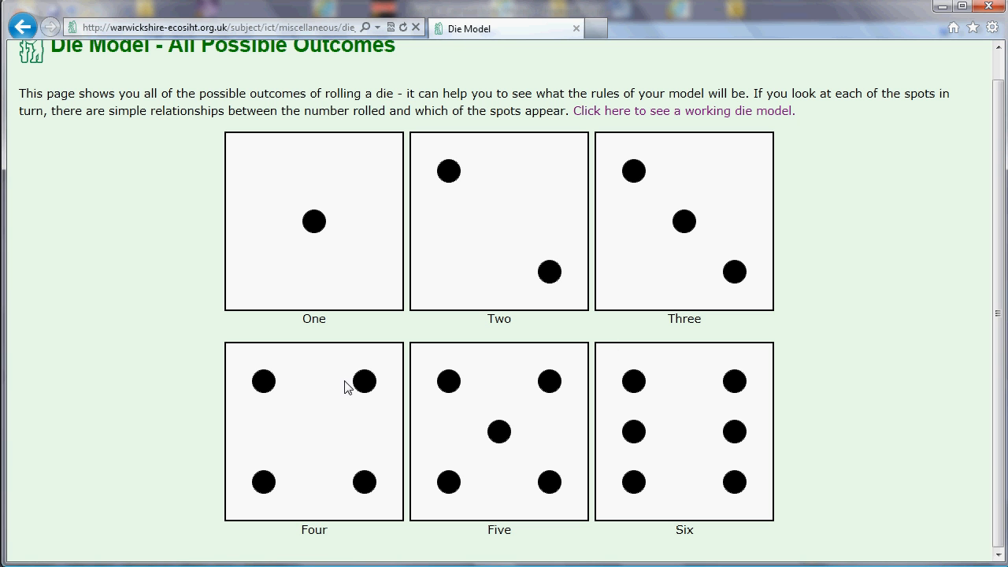
{"action": "mouse_move", "coordinate": [362, 396]}
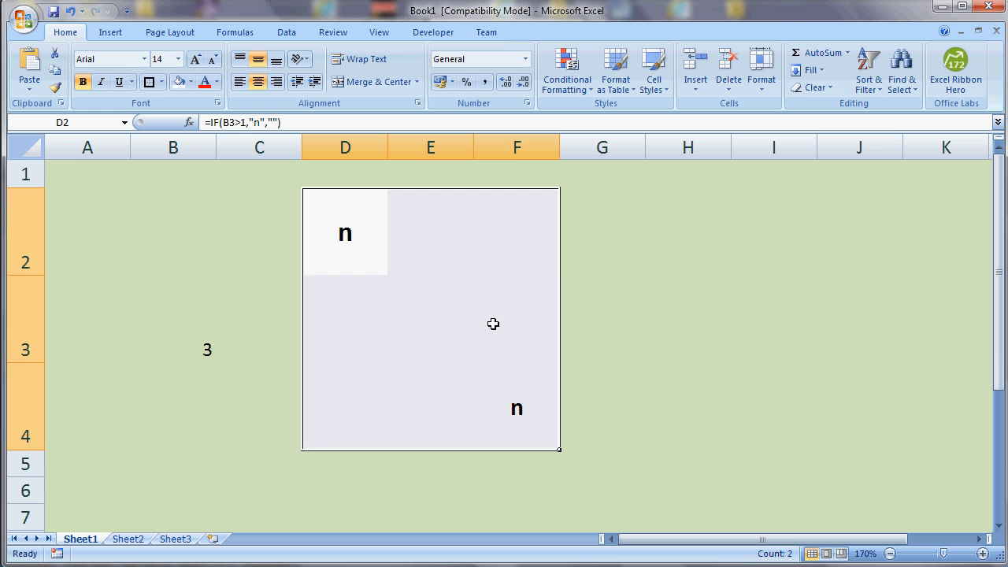
Change the F2 and D4 spot formulas to =IF(B3>3,"n","") for rolls above 3
{"action": "left_click", "coordinate": [517, 232]}
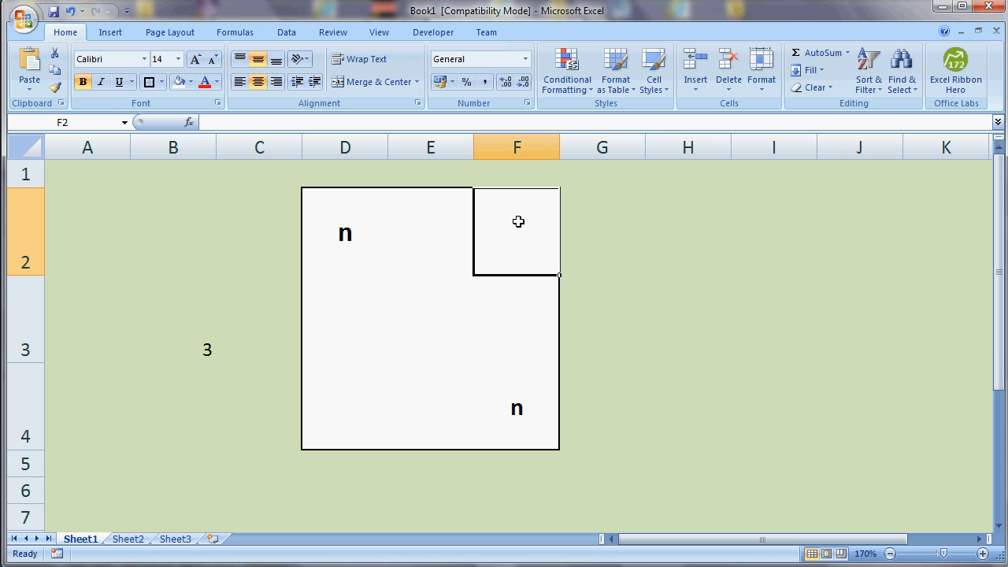
{"action": "double_click", "coordinate": [517, 230]}
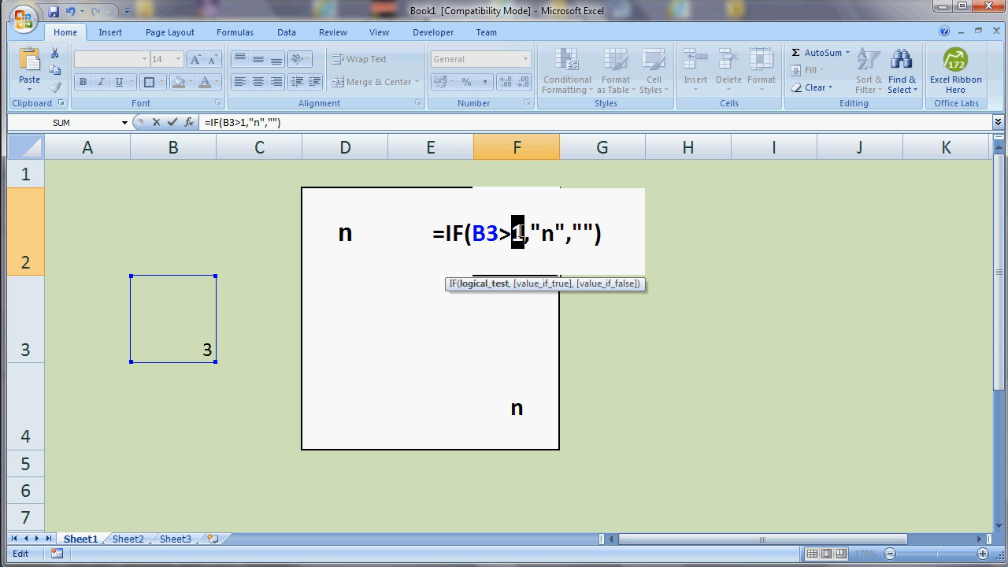
{"action": "type", "text": "3>1,\"n\",\"\")"}
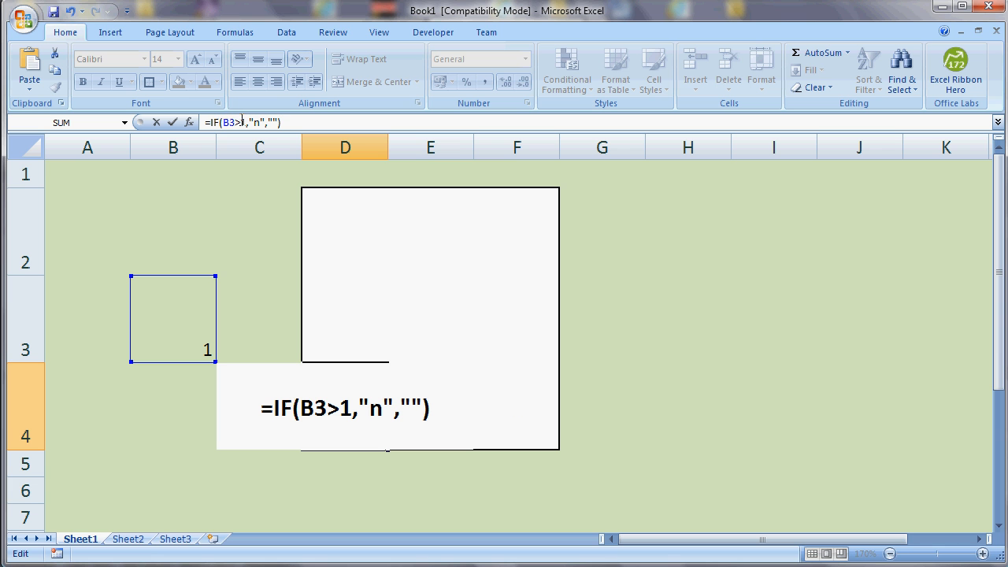
{"action": "type", "text": "3"}
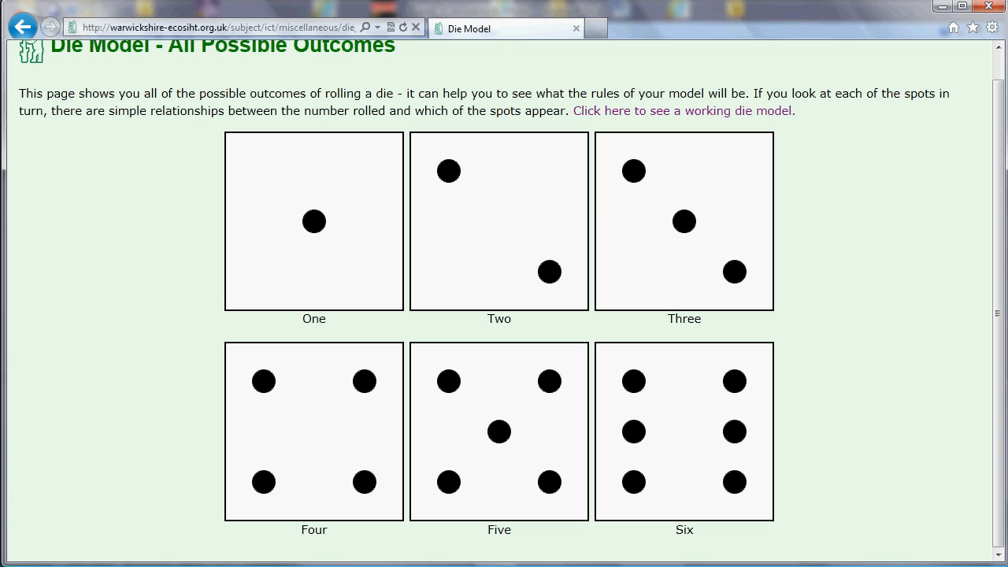
{"action": "mouse_move", "coordinate": [743, 434]}
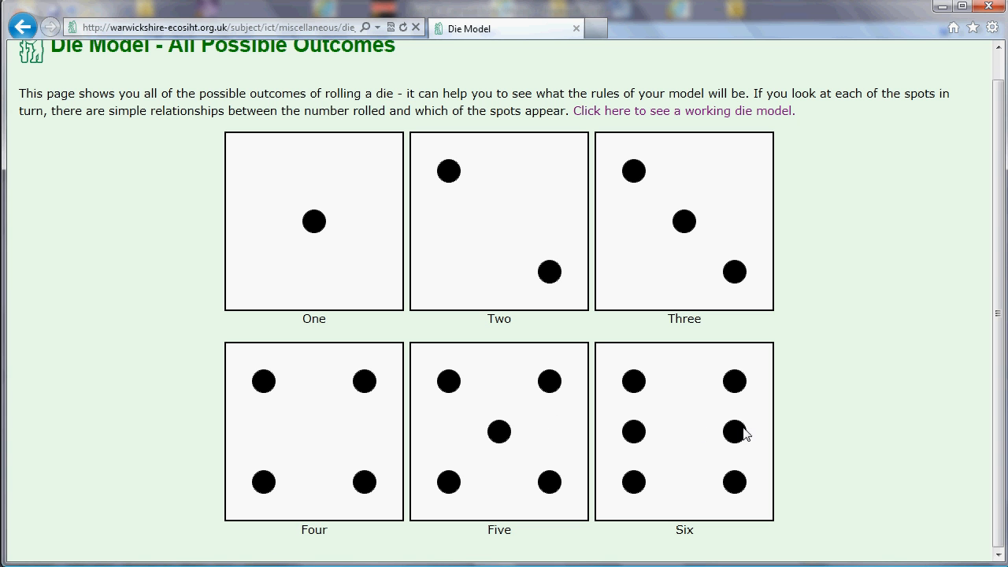
{"action": "mouse_move", "coordinate": [683, 441]}
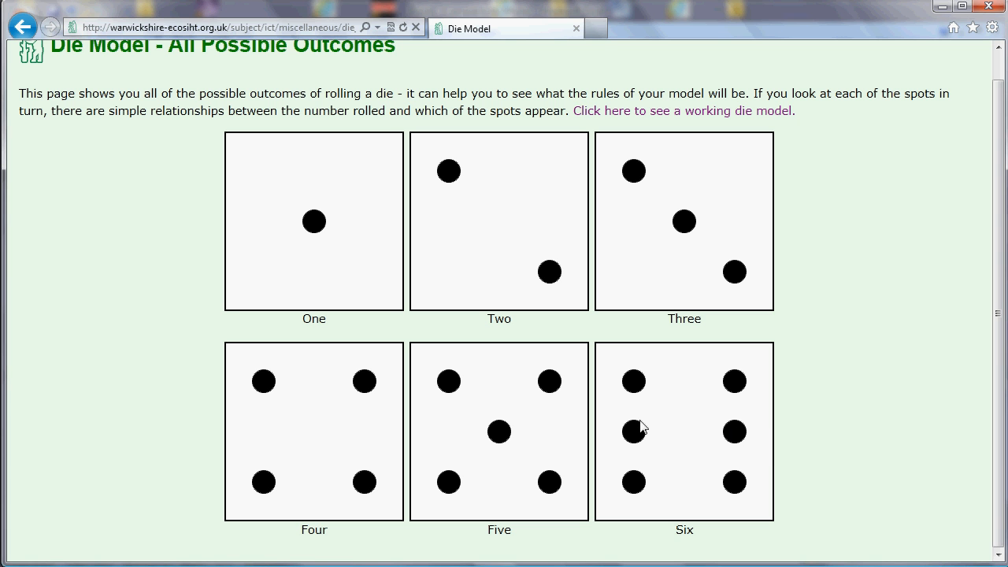
{"action": "mouse_move", "coordinate": [658, 440]}
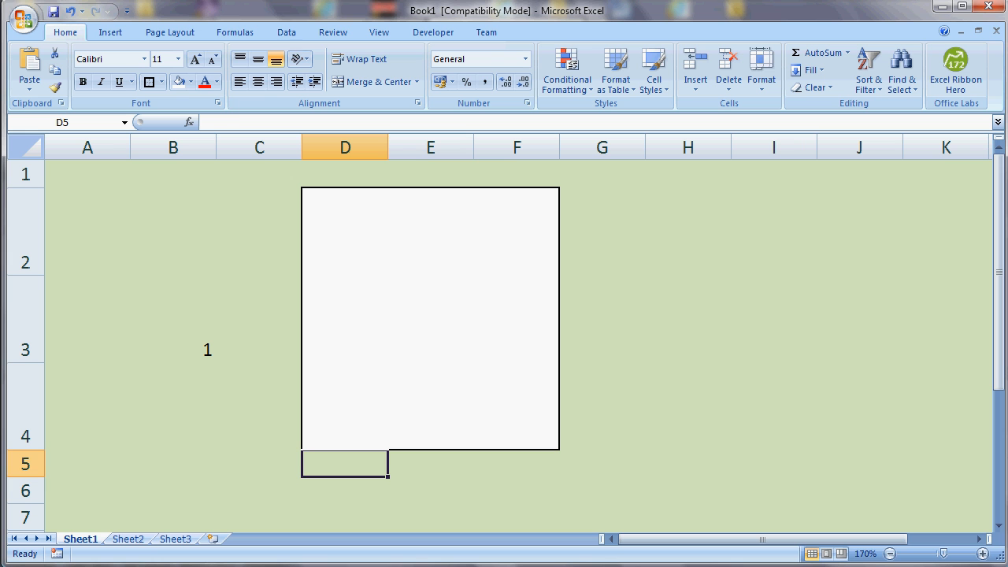
Confirm the middle-left spot's IF formula on B3, then begin =IF(B3=6,"n","") in the middle-right cell
{"action": "left_click", "coordinate": [344, 318]}
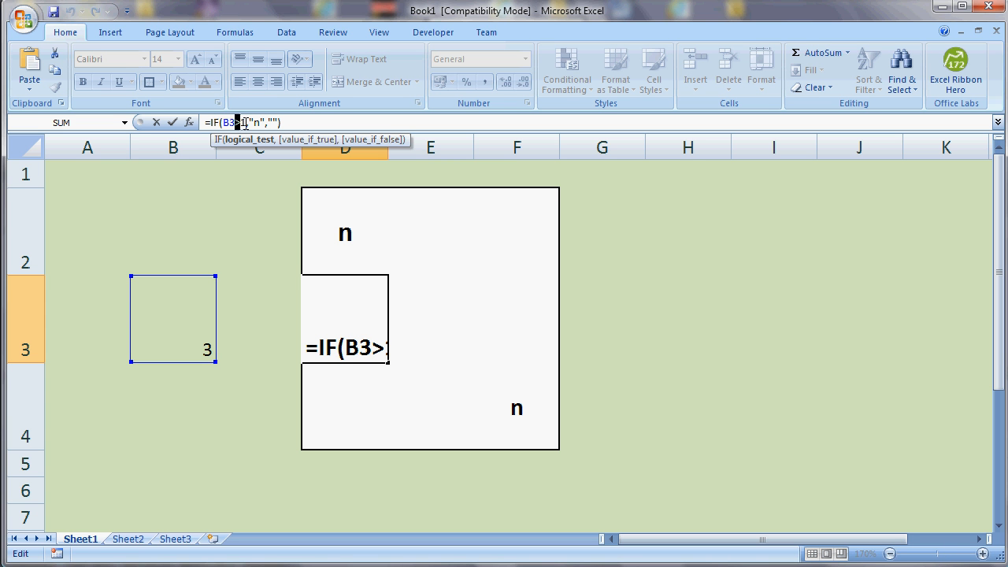
{"action": "key", "text": "Backspace"}
{"action": "type", "text": "3"}
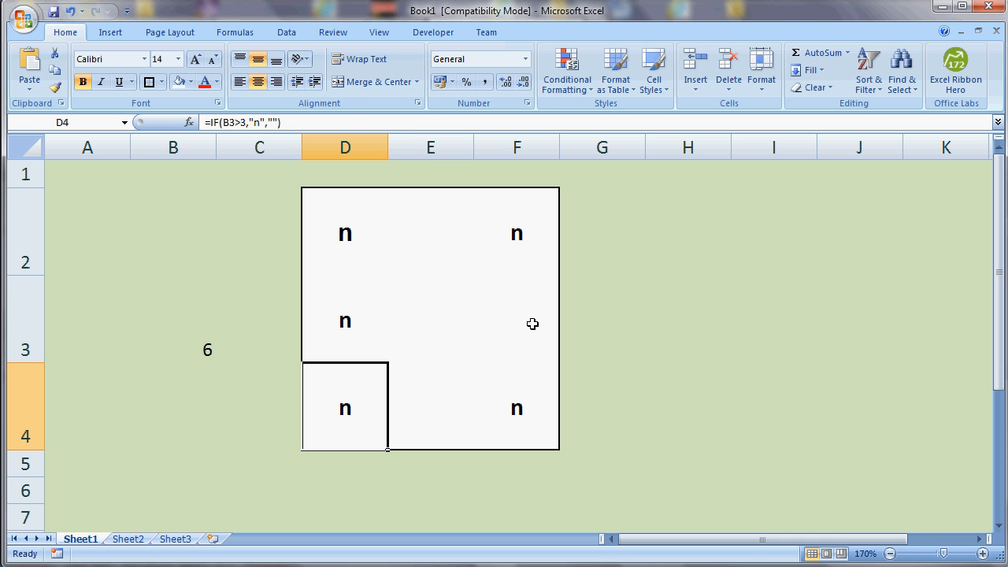
{"action": "double_click", "coordinate": [517, 318]}
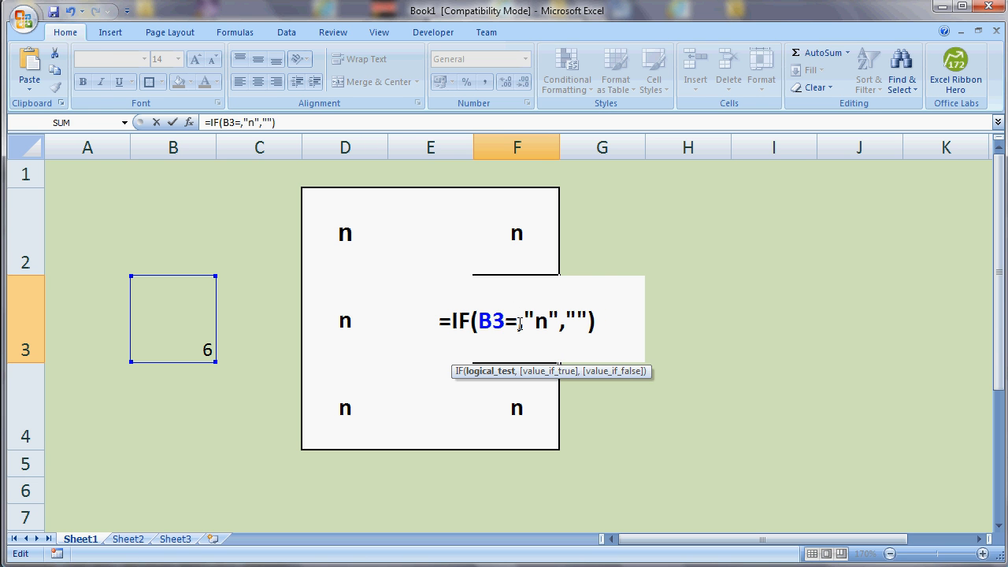
{"action": "type", "text": "6"}
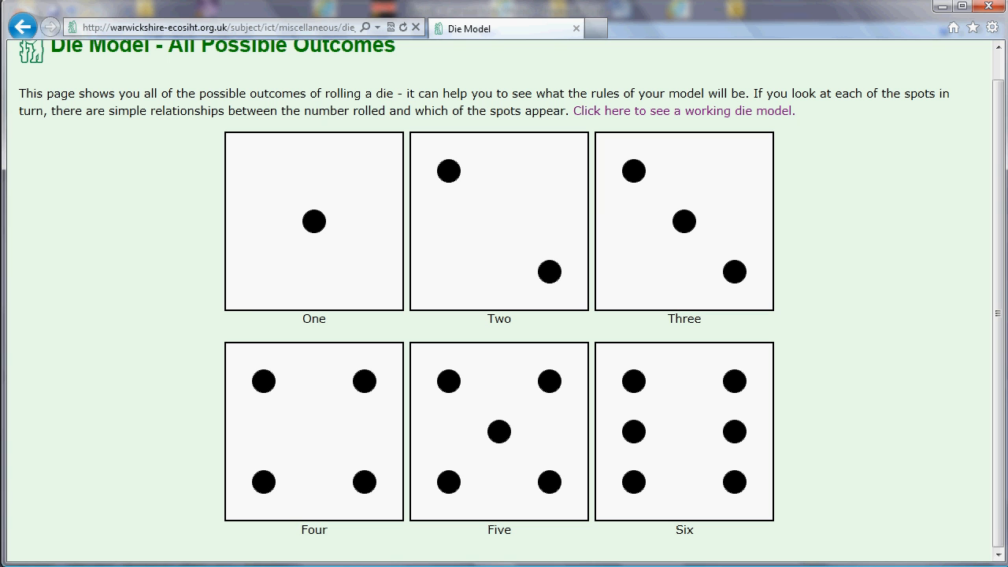
{"action": "mouse_move", "coordinate": [321, 217]}
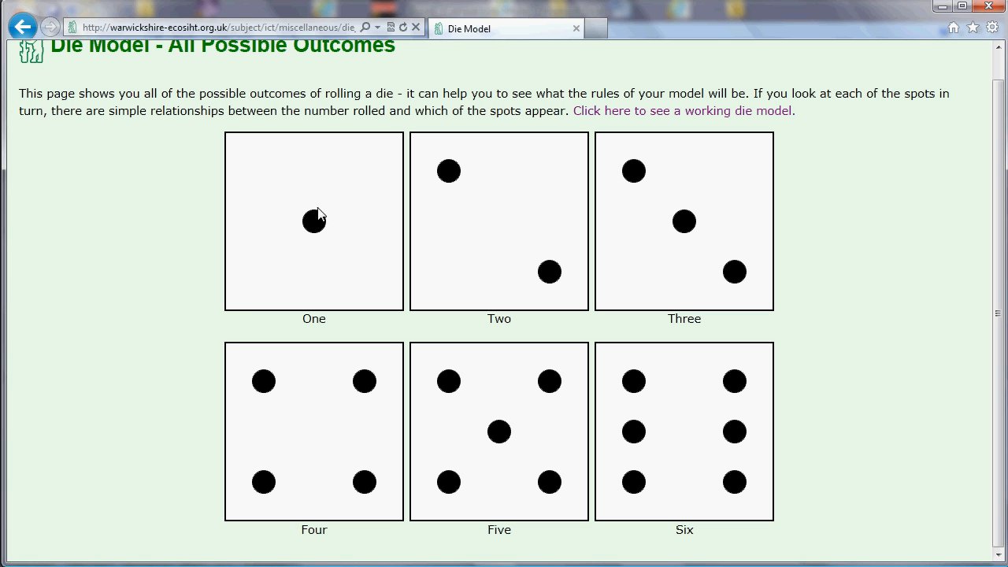
{"action": "mouse_move", "coordinate": [527, 449]}
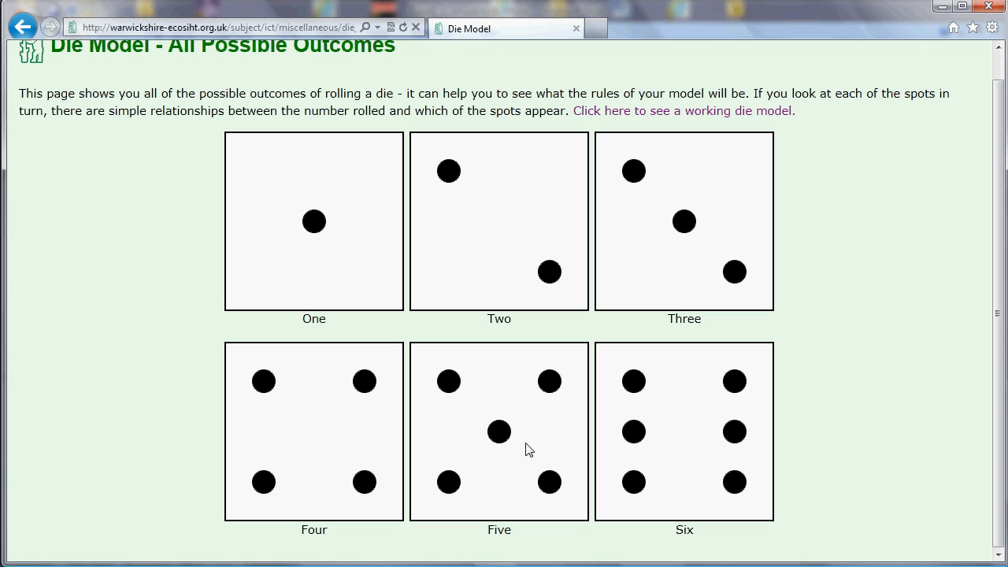
{"action": "mouse_move", "coordinate": [499, 431]}
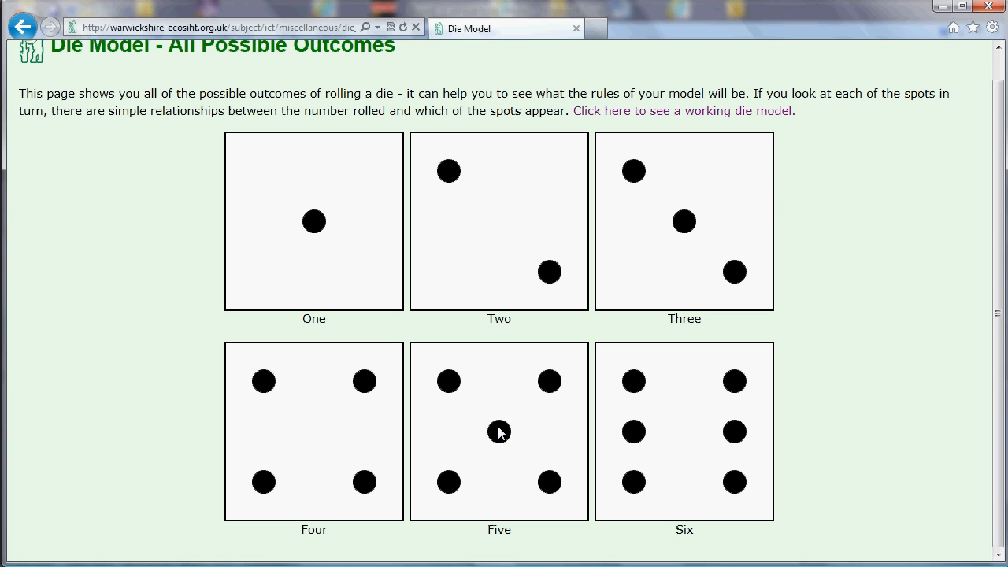
{"action": "mouse_move", "coordinate": [860, 303]}
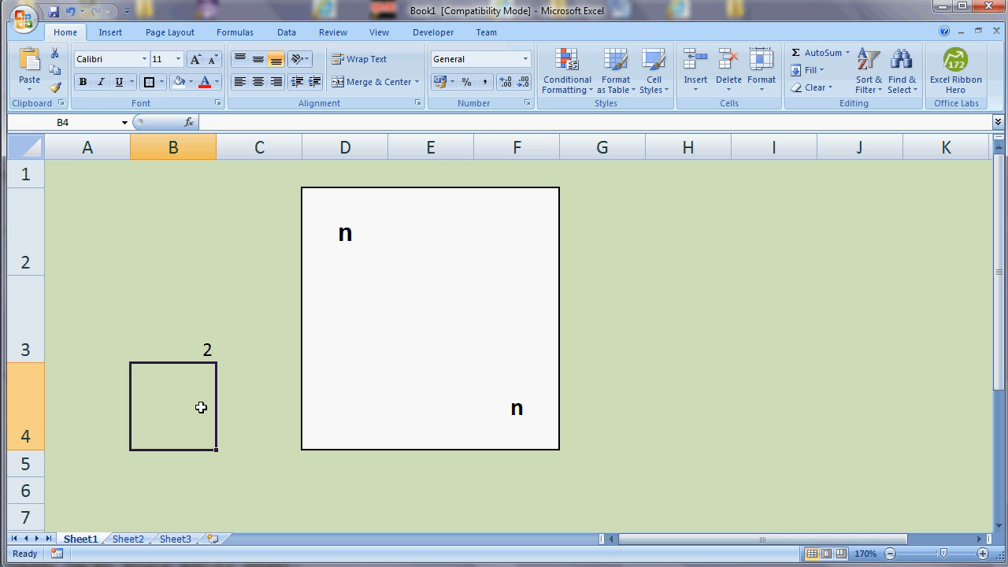
Enter =odd(B3) in B4 so the roll of 4 yields a helper value of 5
{"action": "type", "text": "=odd(B3"}
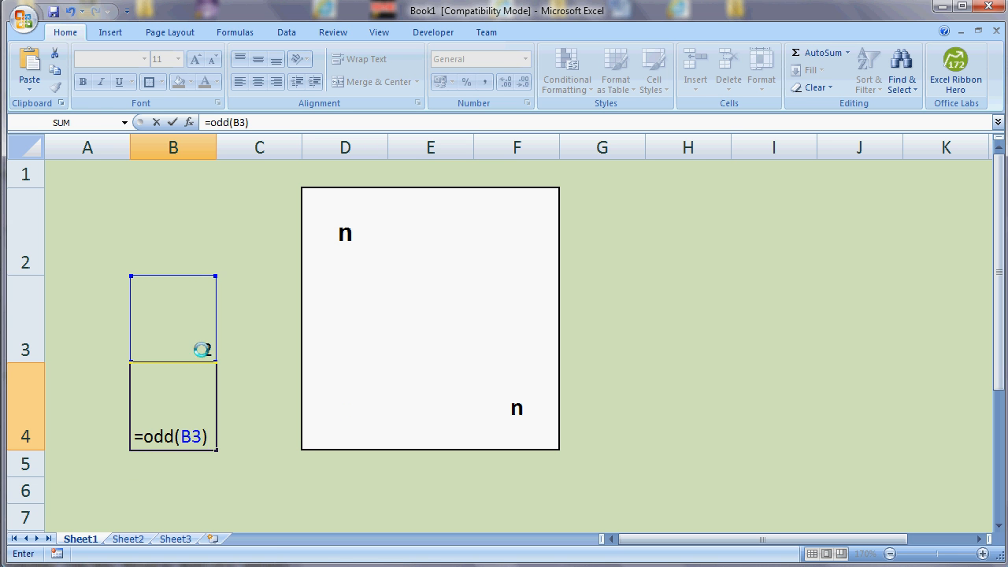
{"action": "key", "text": "Return"}
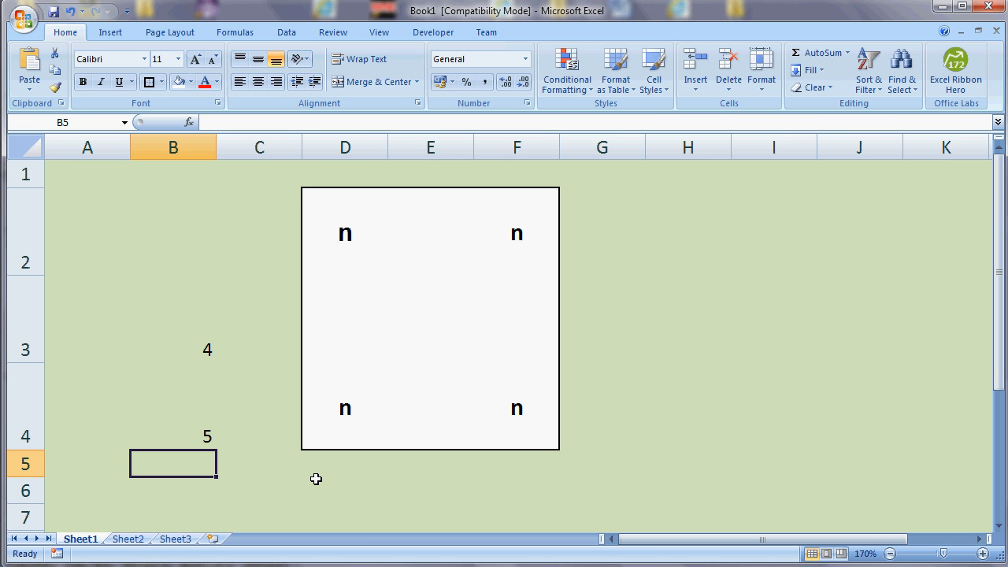
{"action": "mouse_move", "coordinate": [325, 444]}
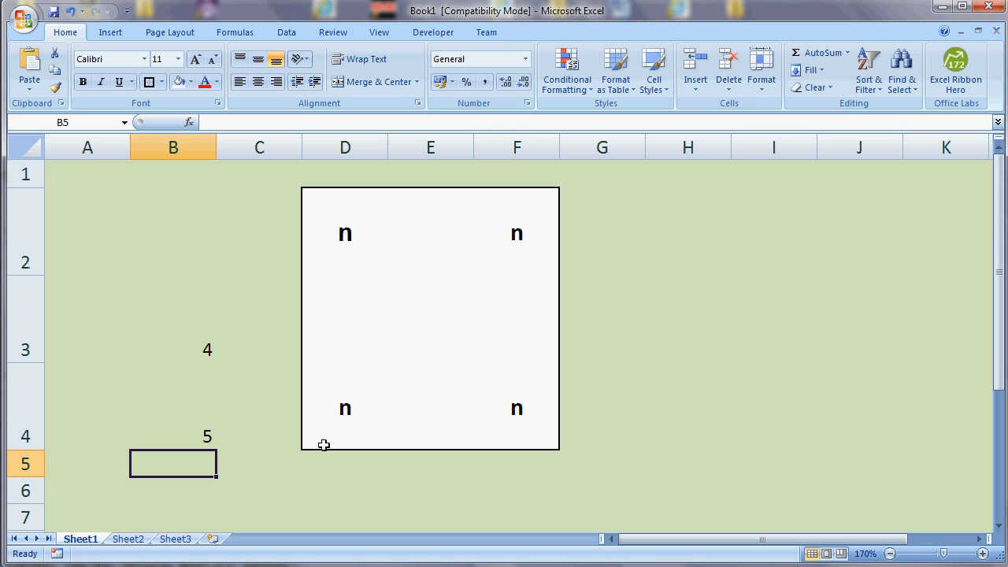
{"action": "mouse_move", "coordinate": [392, 343]}
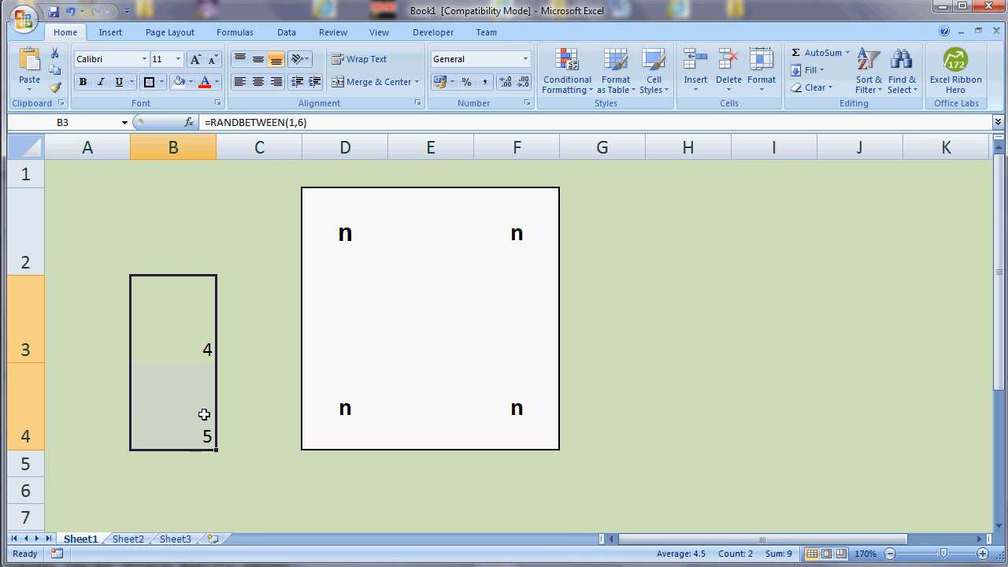
{"action": "mouse_move", "coordinate": [412, 353]}
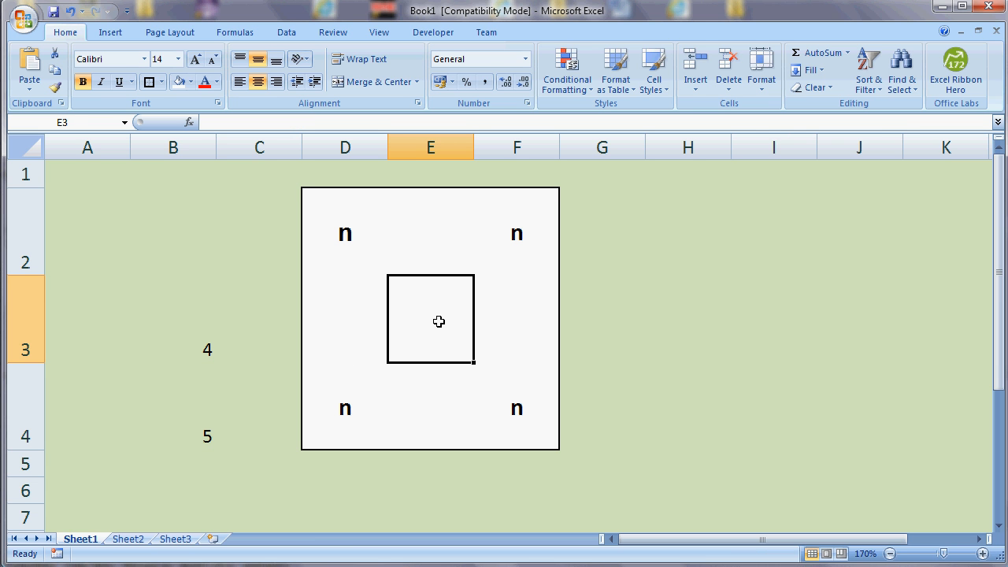
Enter =IF(B3>1,"n","") in the centre cell E3, which stays blank for the roll of 4
{"action": "double_click", "coordinate": [437, 321]}
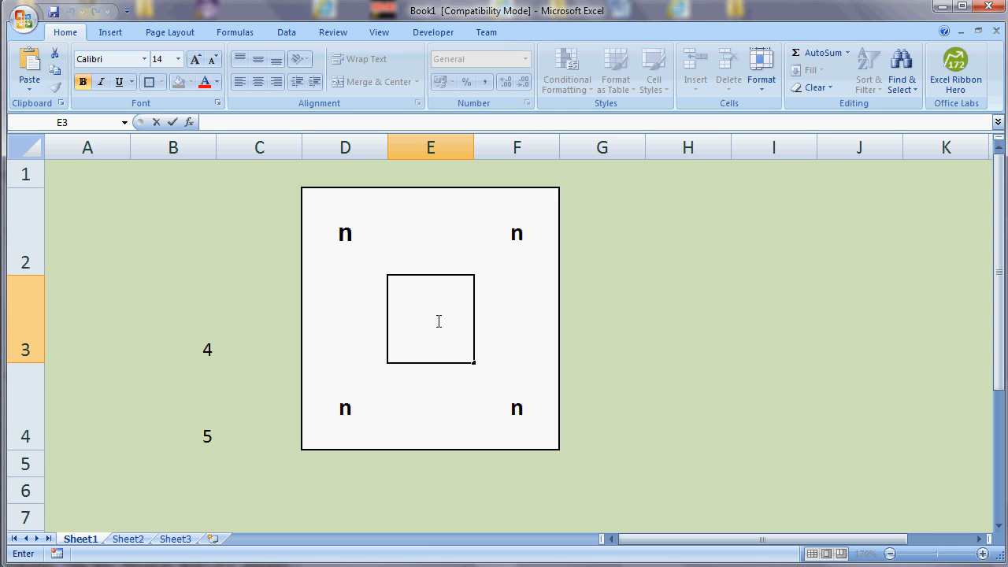
{"action": "type", "text": "=IF(B3>1,\"n\",\"\")"}
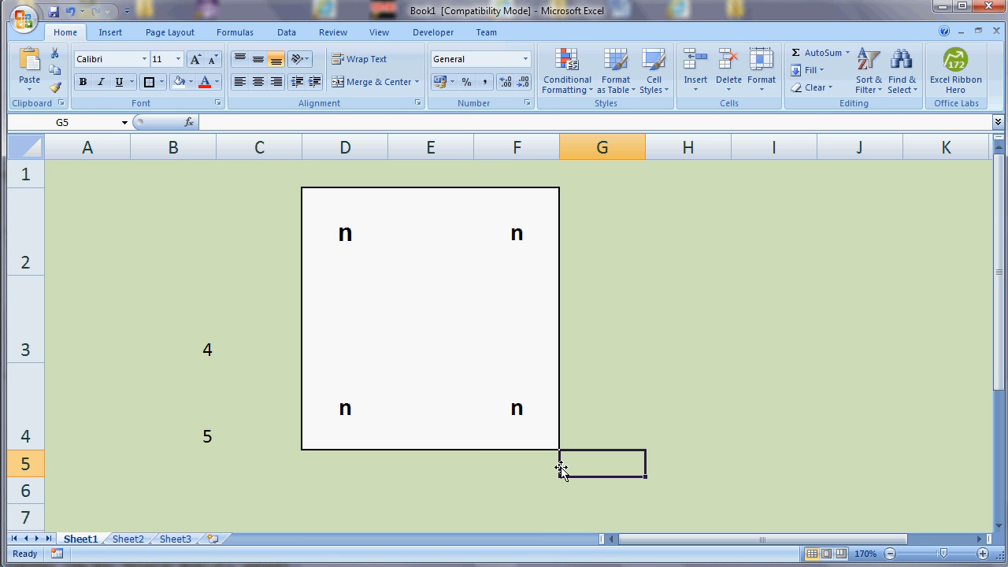
{"action": "mouse_move", "coordinate": [331, 233]}
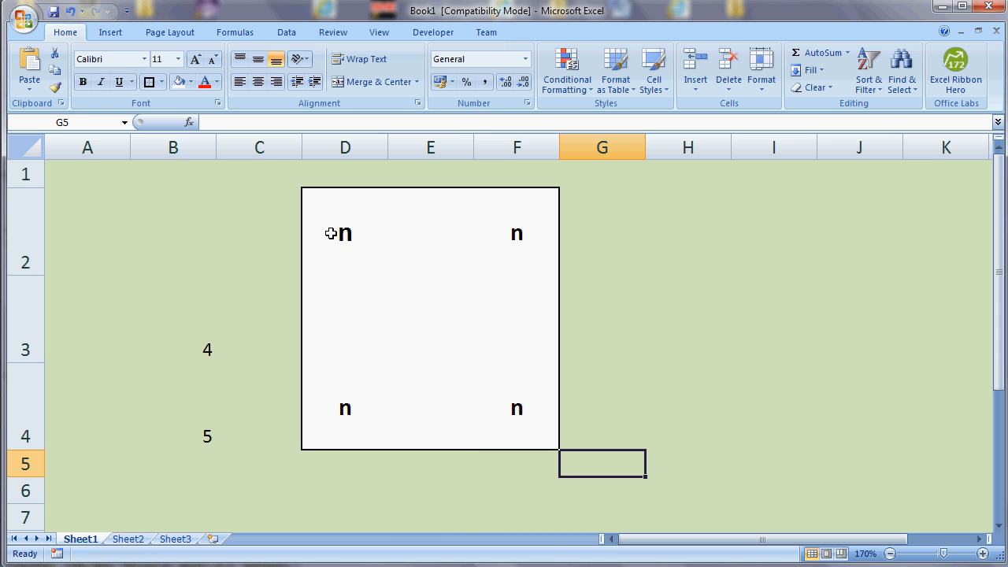
{"action": "mouse_move", "coordinate": [205, 265]}
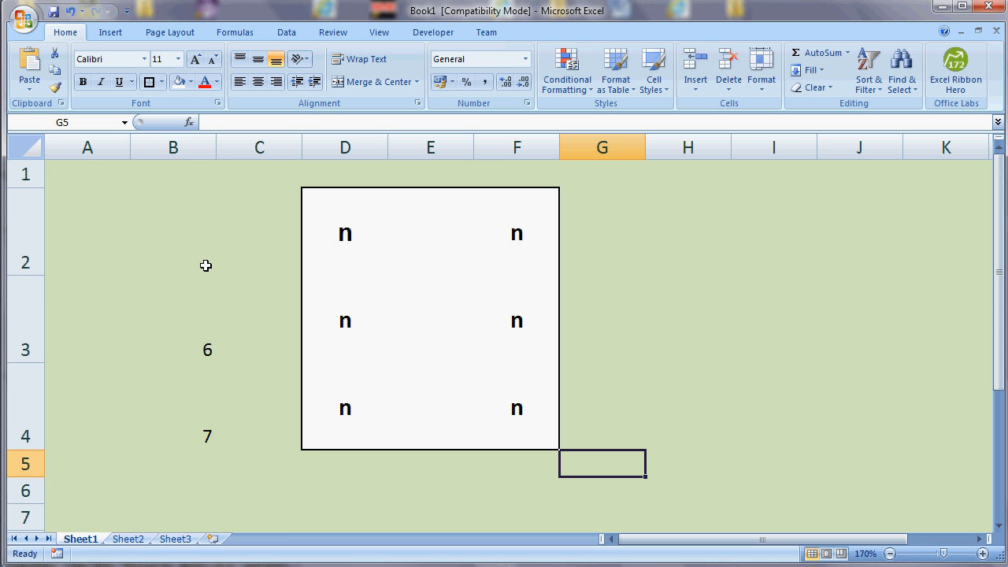
{"action": "mouse_move", "coordinate": [337, 226]}
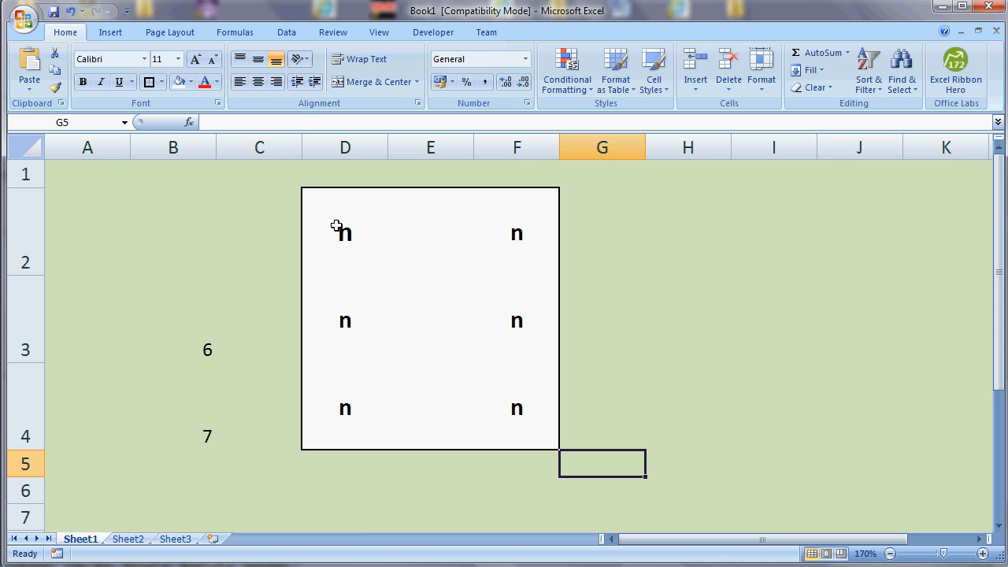
{"action": "left_click_drag", "start_coordinate": [345, 233], "coordinate": [517, 408]}
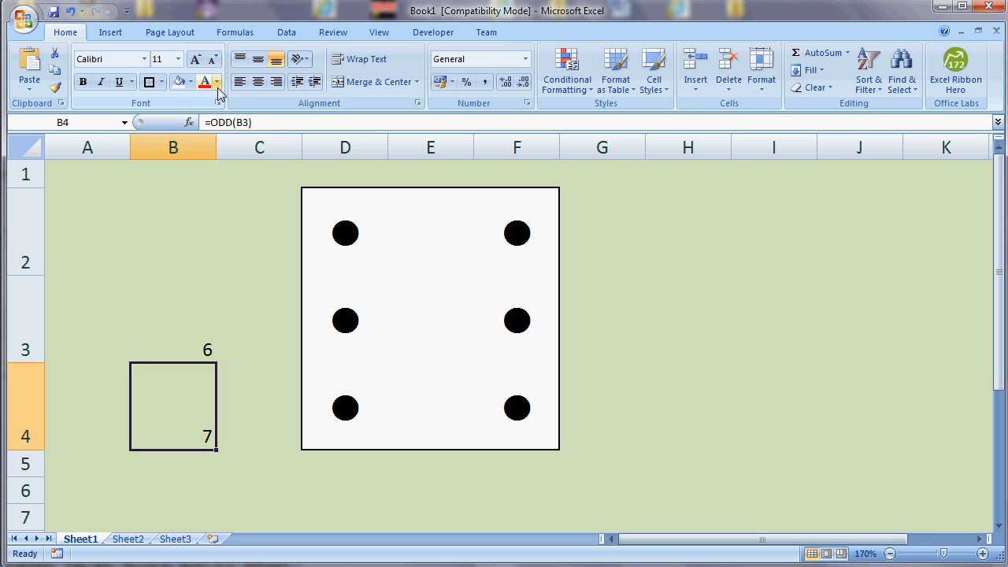
Set B4's font colour to the green background so the ODD helper value disappears
{"action": "left_click", "coordinate": [217, 82]}
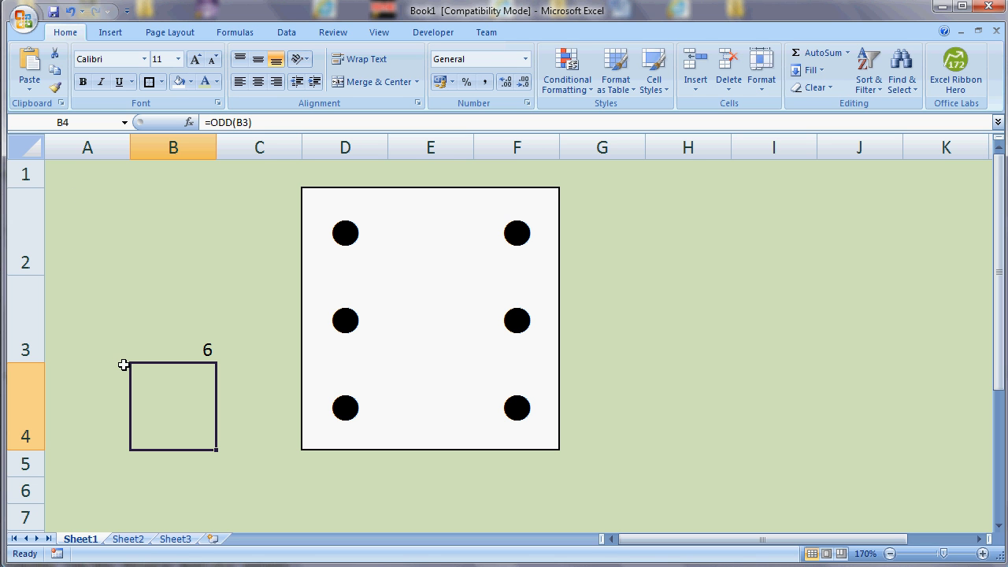
{"action": "mouse_move", "coordinate": [60, 178]}
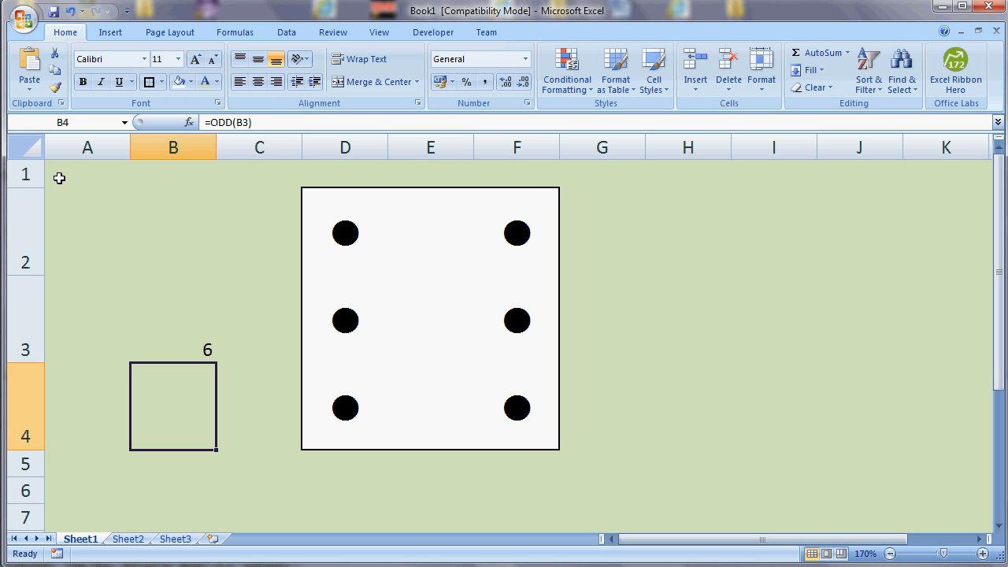
{"action": "left_click", "coordinate": [89, 174]}
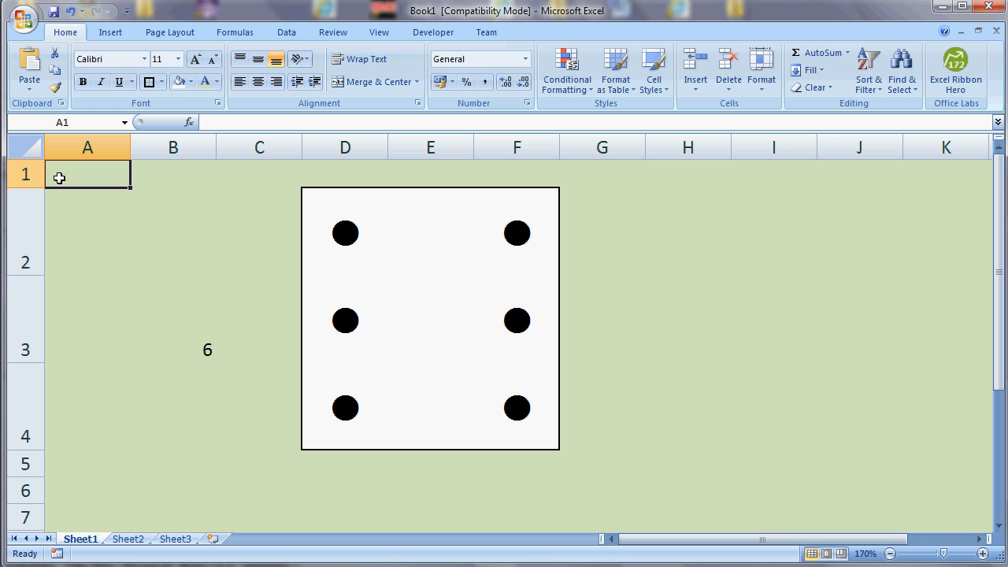